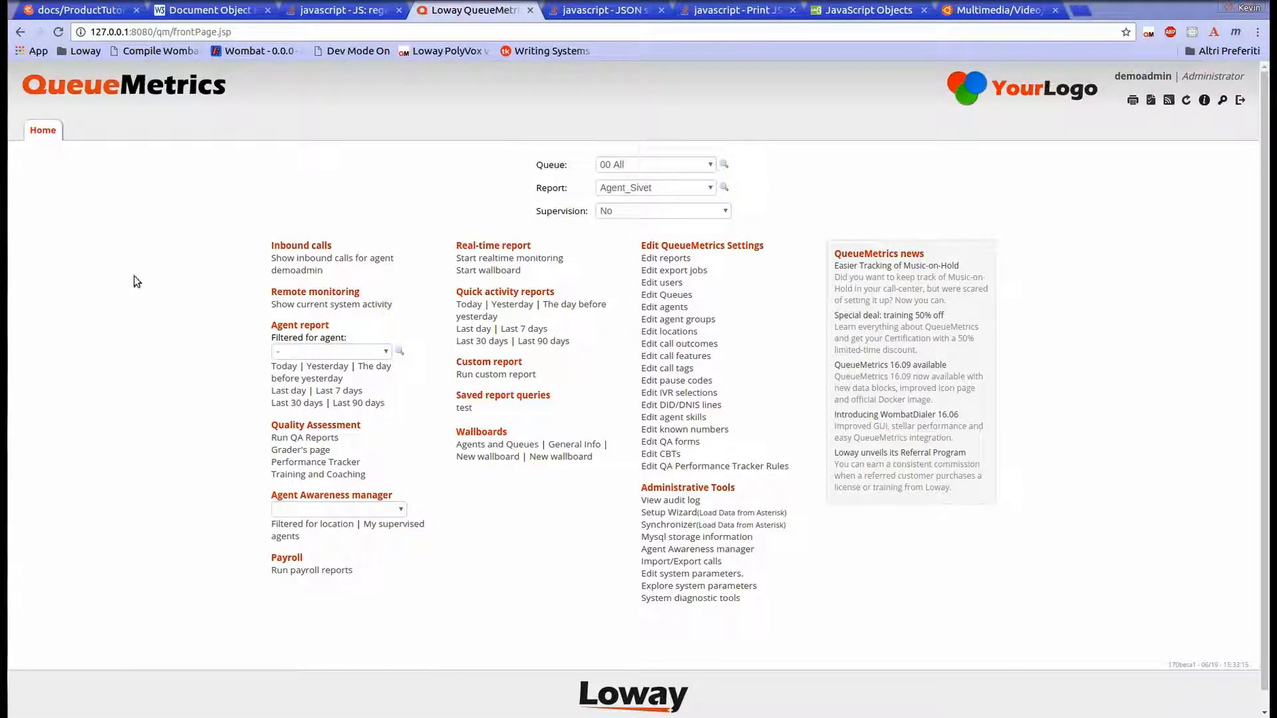
pyautogui.moveTo(189, 276)
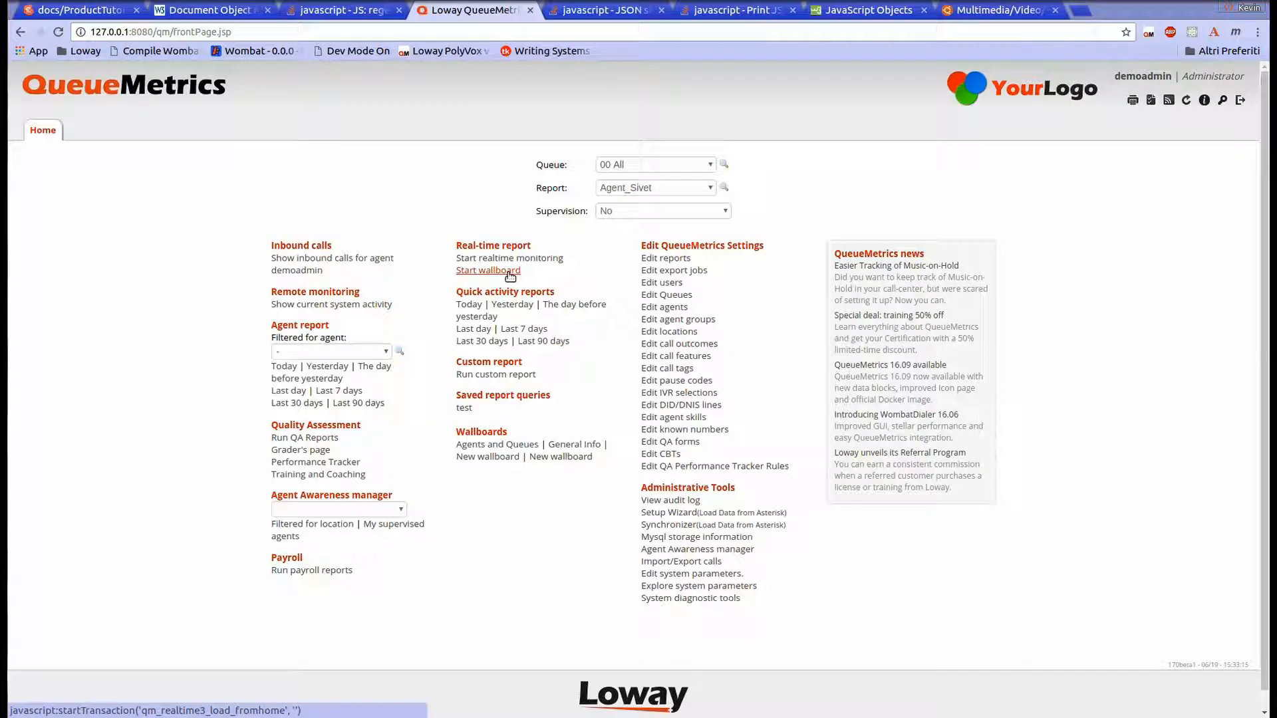
pyautogui.moveTo(466, 354)
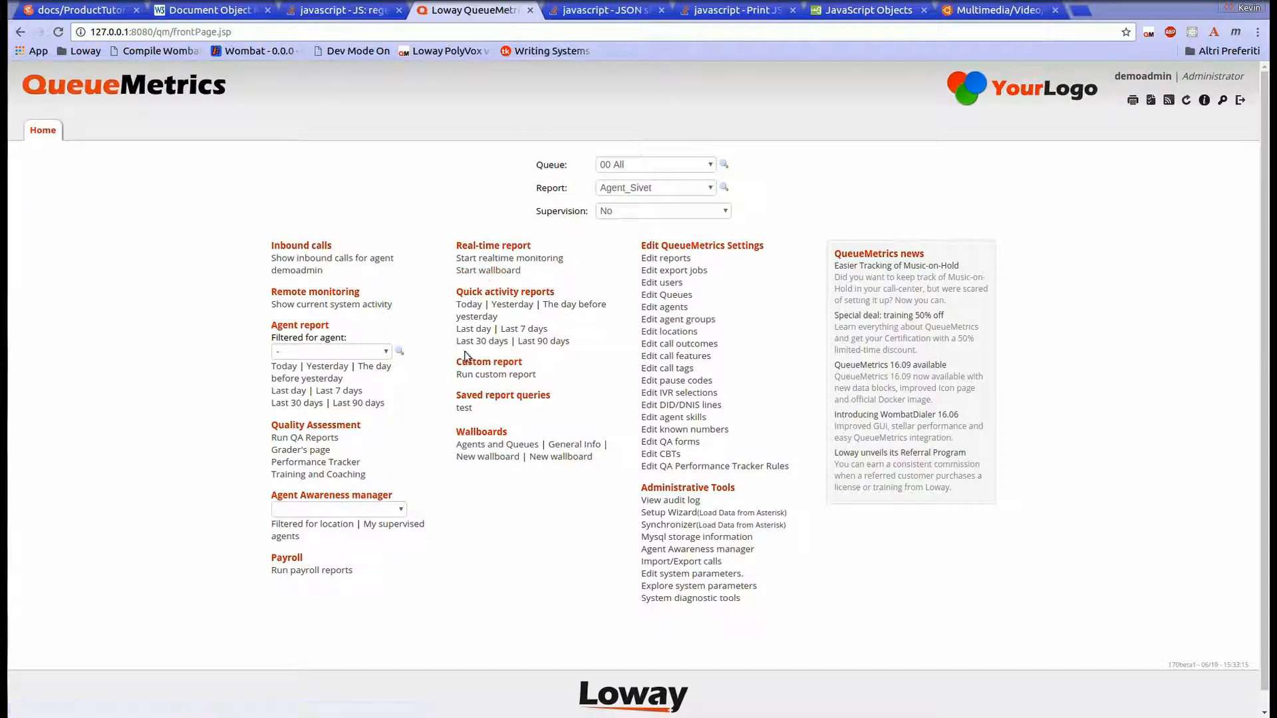
pyautogui.moveTo(425, 358)
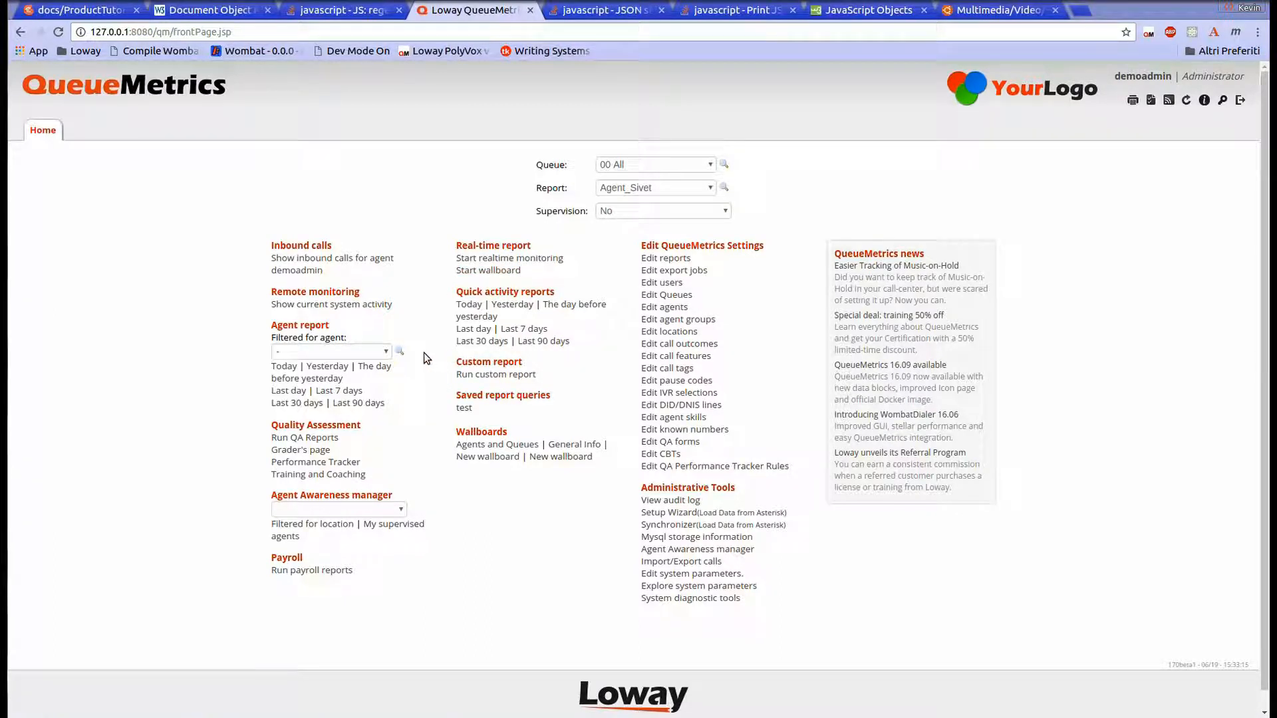
pyautogui.moveTo(508, 458)
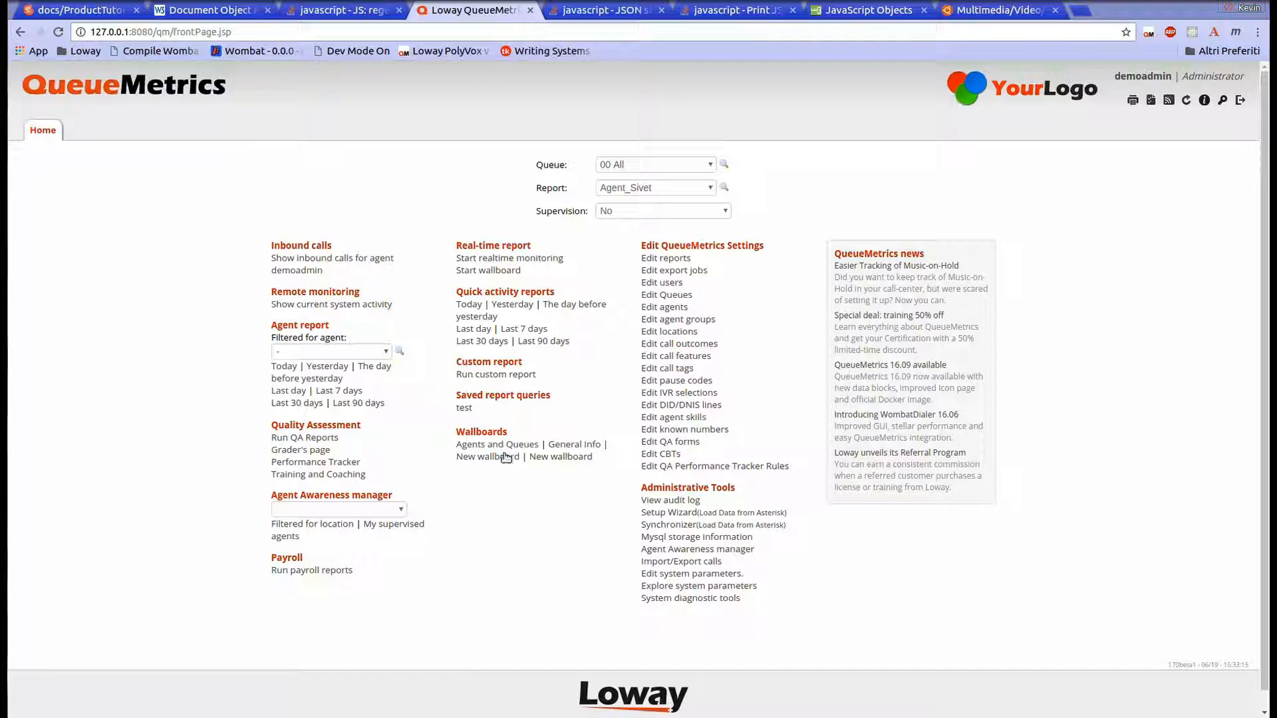
pyautogui.moveTo(508, 474)
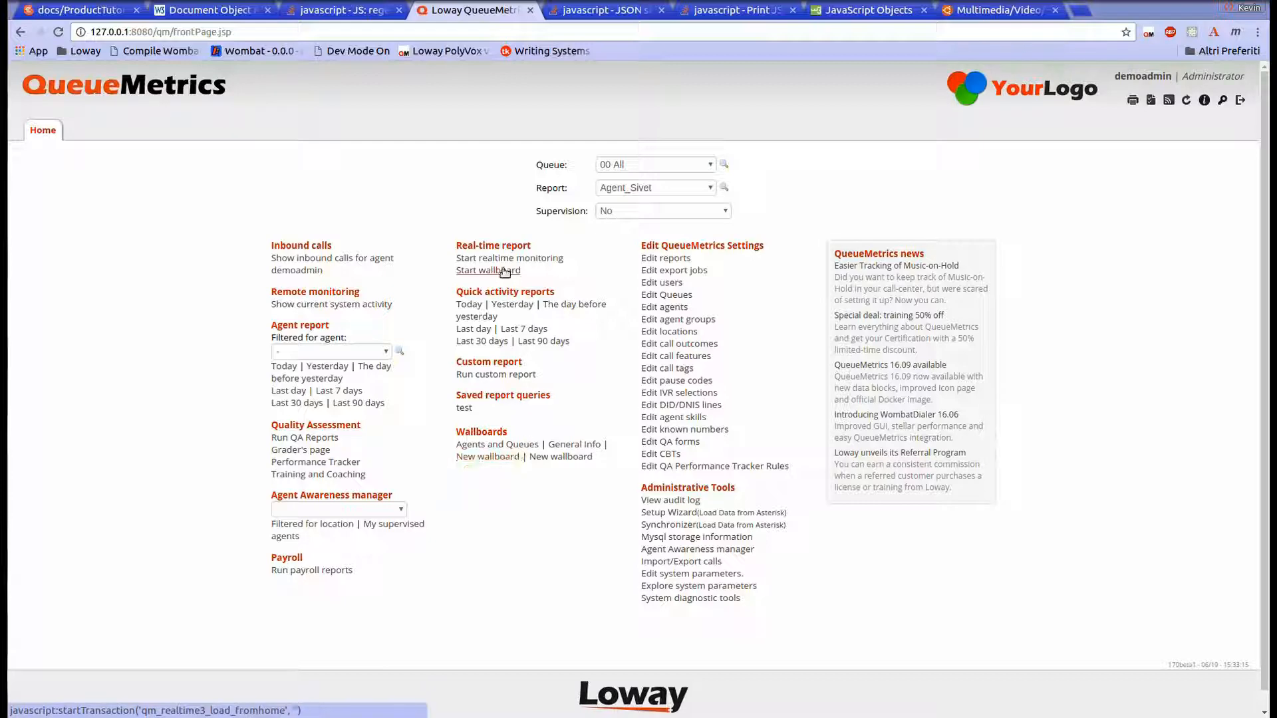
# Step: Start the realtime wallboard and choose the empty New wallboard entry
pyautogui.click(484, 270)
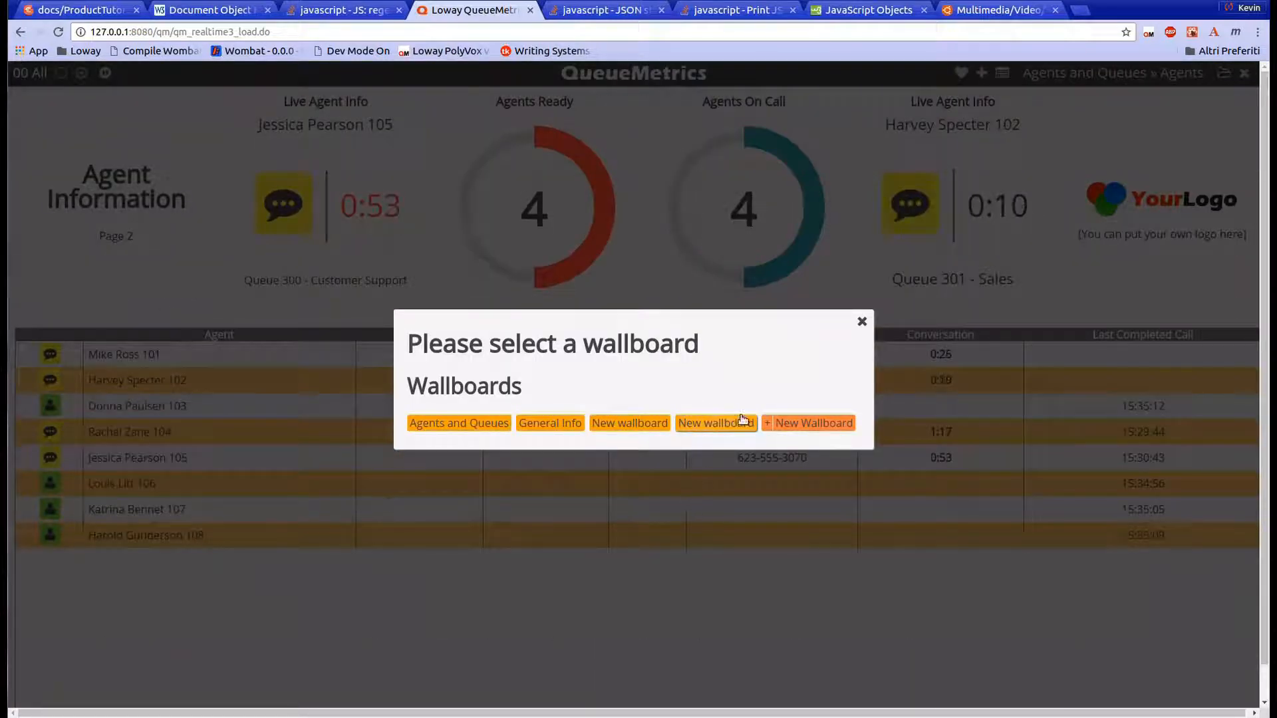
pyautogui.click(715, 423)
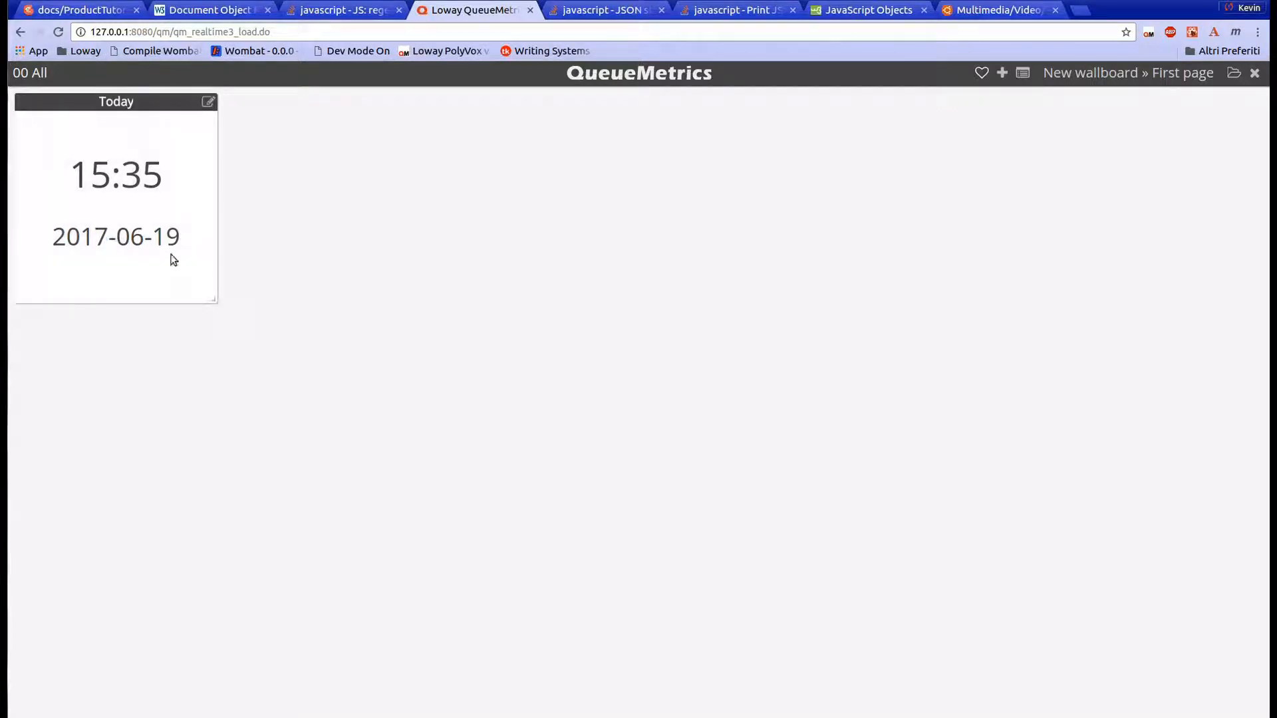
pyautogui.moveTo(167, 259)
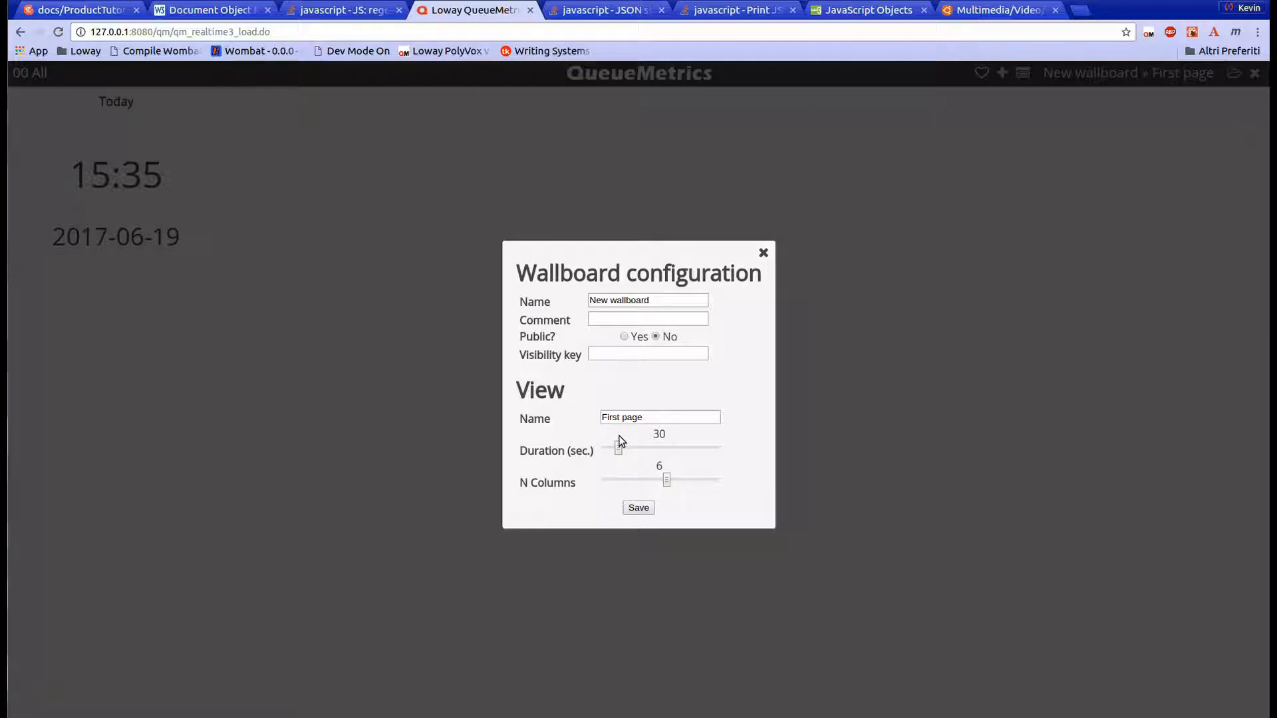
# Step: Set the first page's Duration (sec.) slider to 20 and close Wallboard configuration
pyautogui.moveTo(619, 448); pyautogui.dragTo(629, 449)
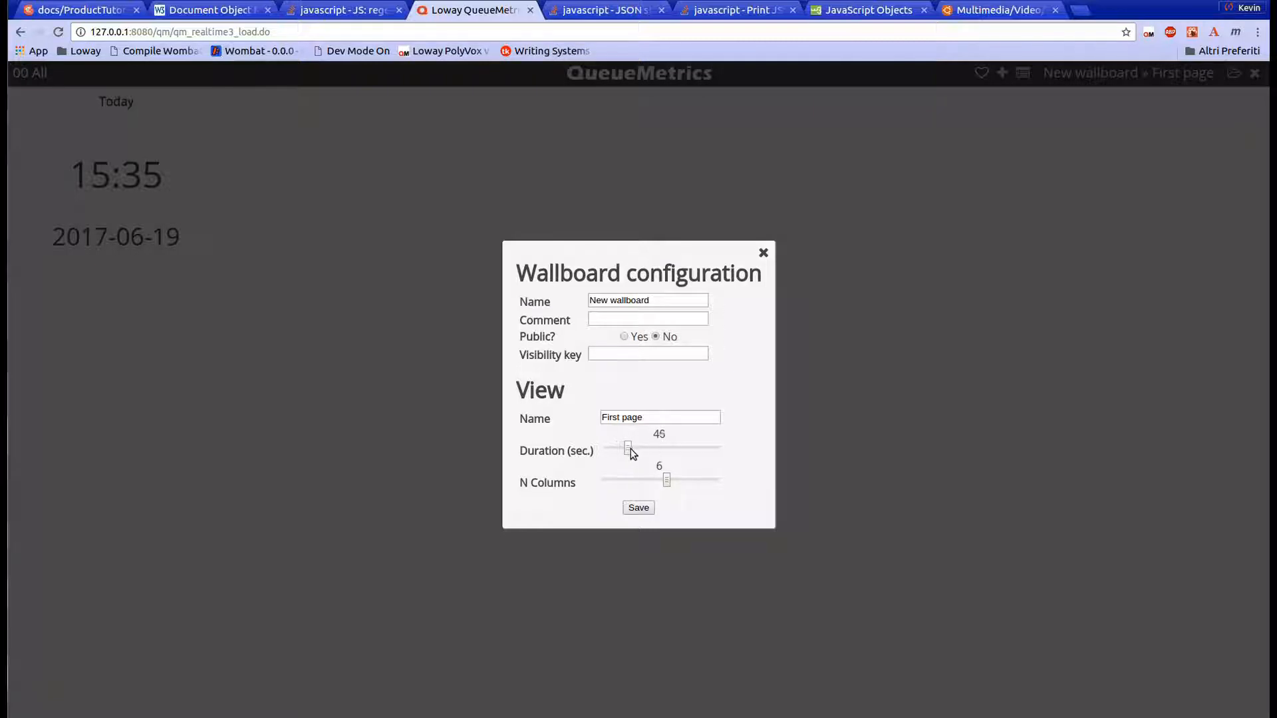
pyautogui.moveTo(626, 447); pyautogui.dragTo(611, 447)
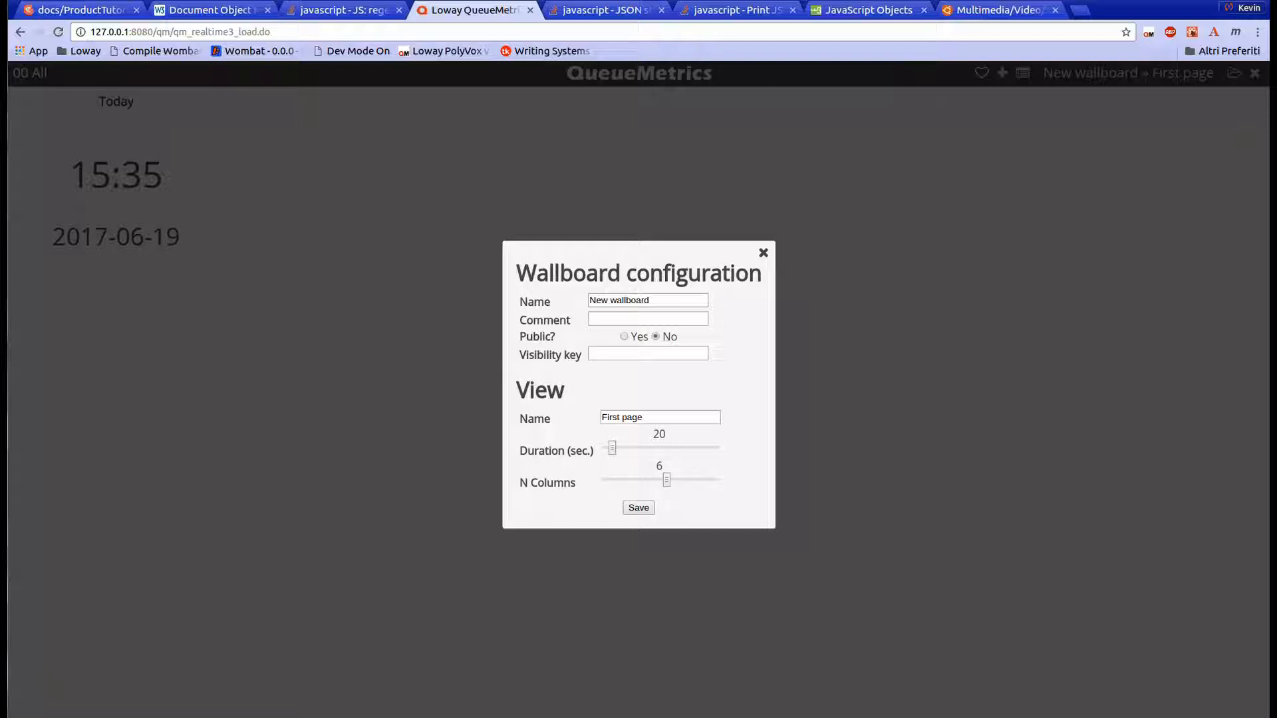
pyautogui.moveTo(259, 476)
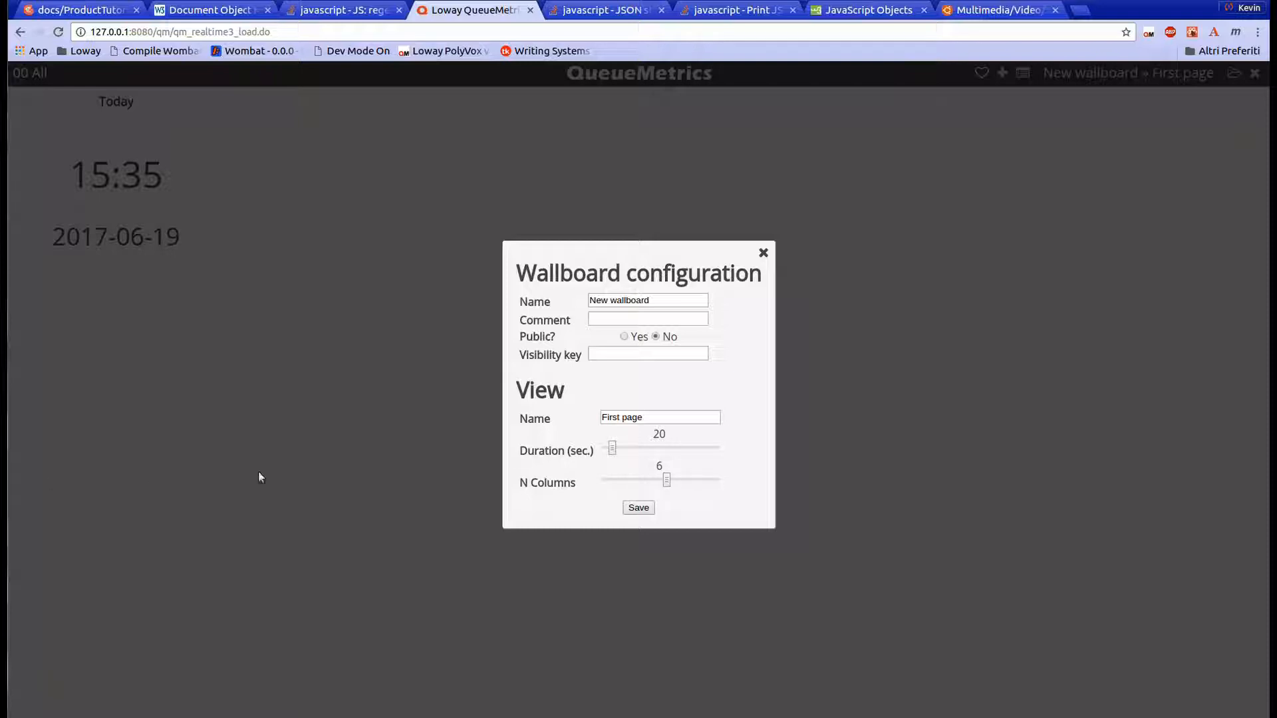
pyautogui.click(764, 253)
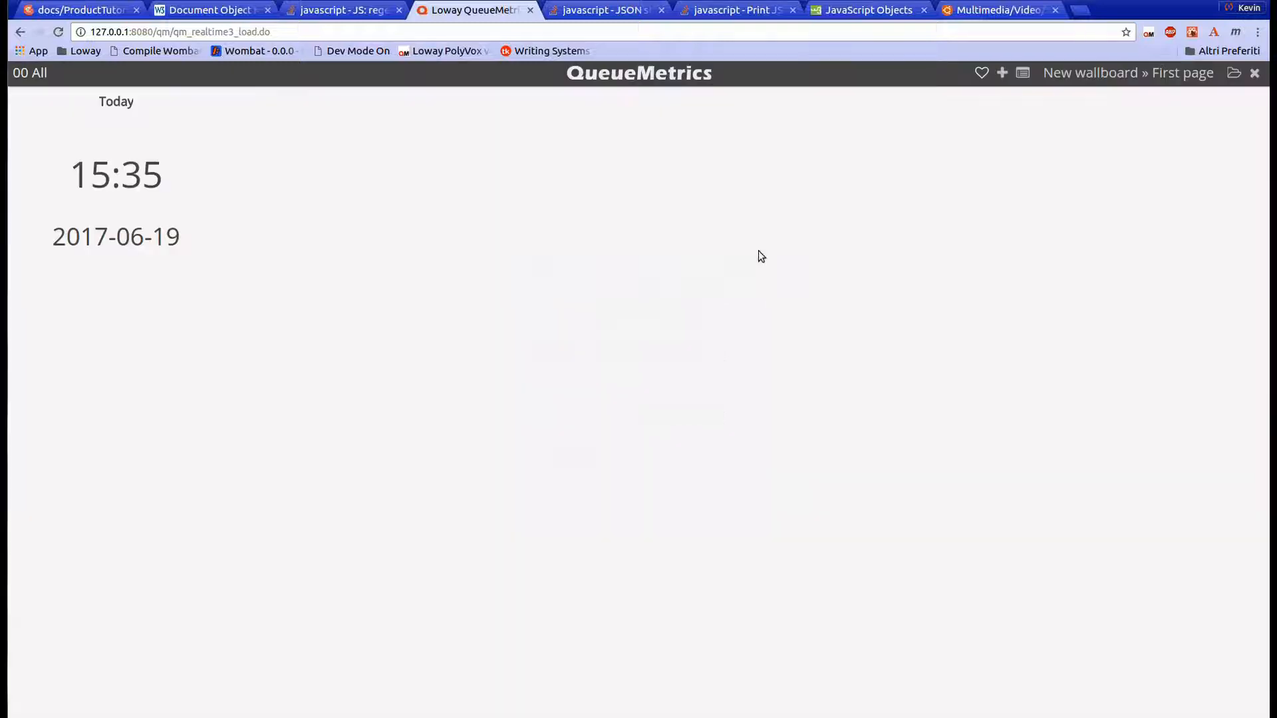
# Step: Add an N Answered Calls circular panel beside the clock and save the layout
pyautogui.click(1001, 72)
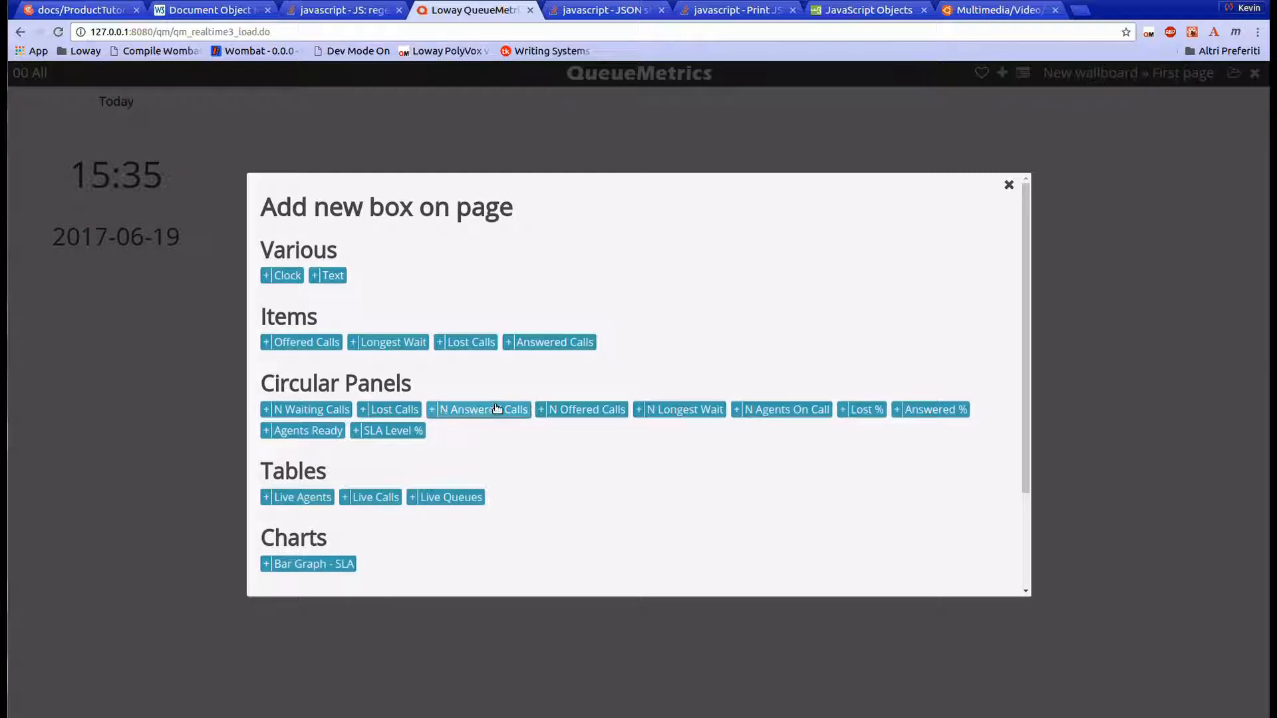
pyautogui.moveTo(471, 368)
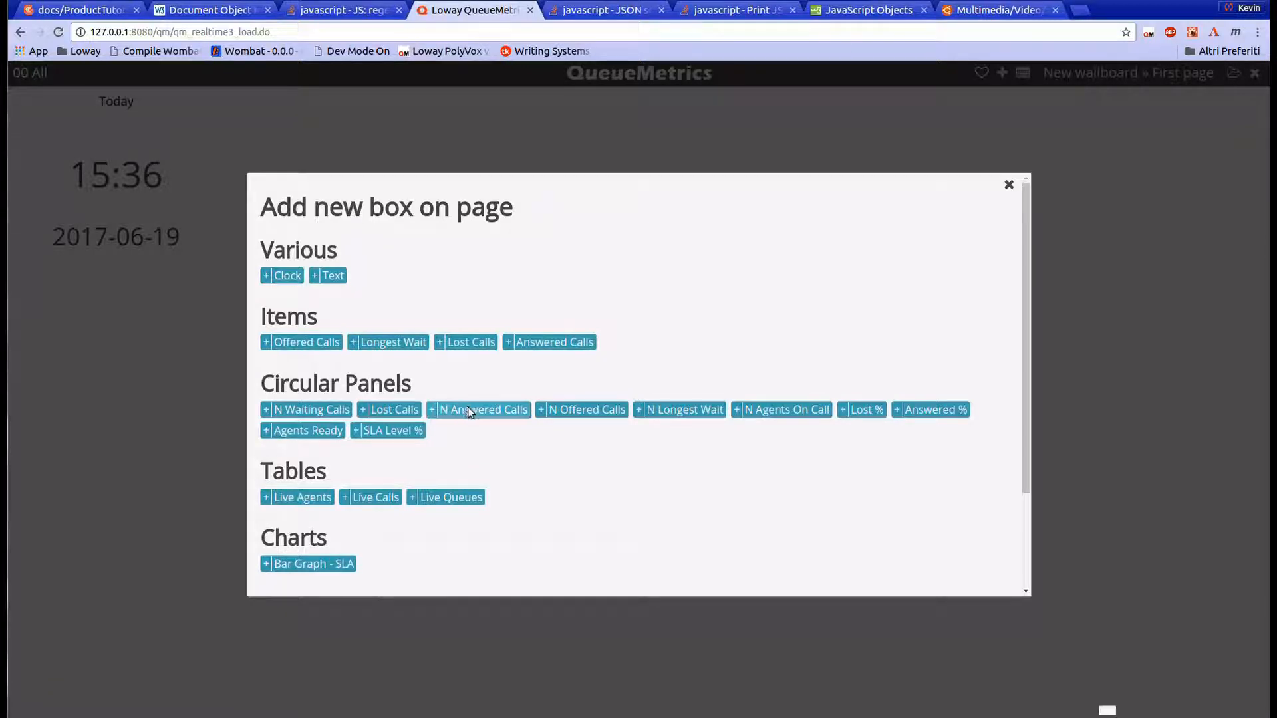
pyautogui.click(479, 410)
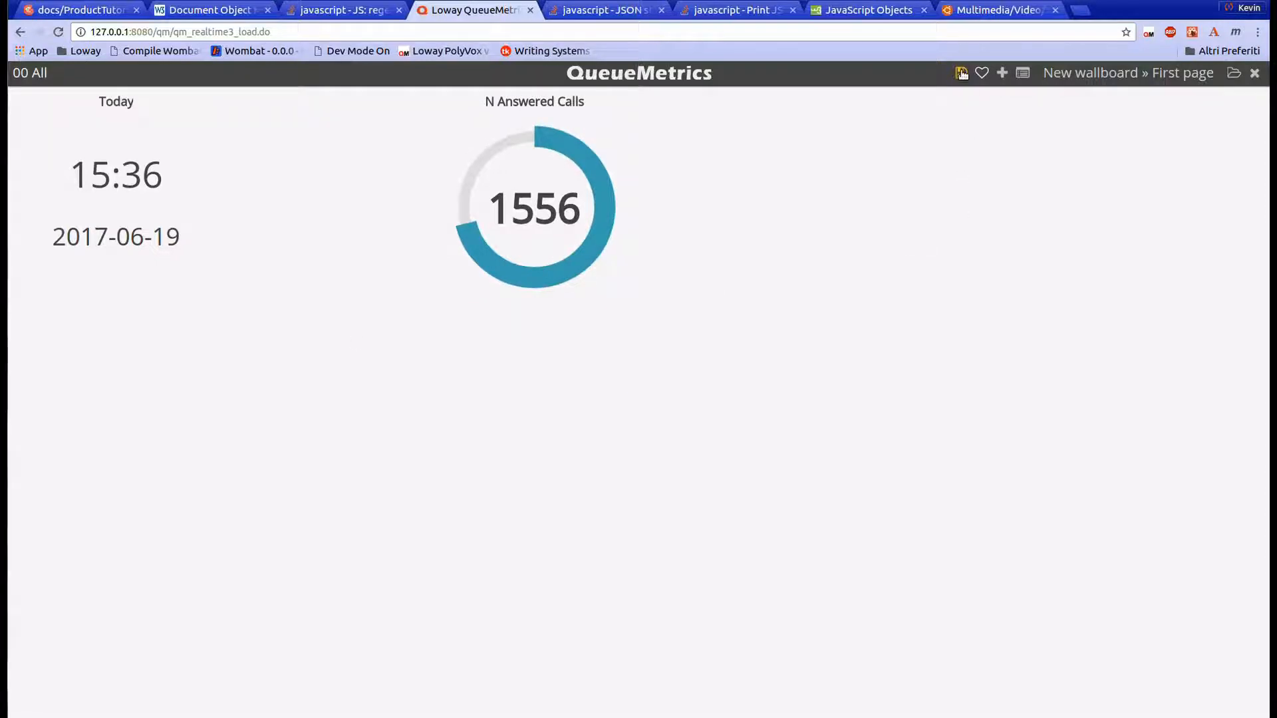
pyautogui.click(960, 72)
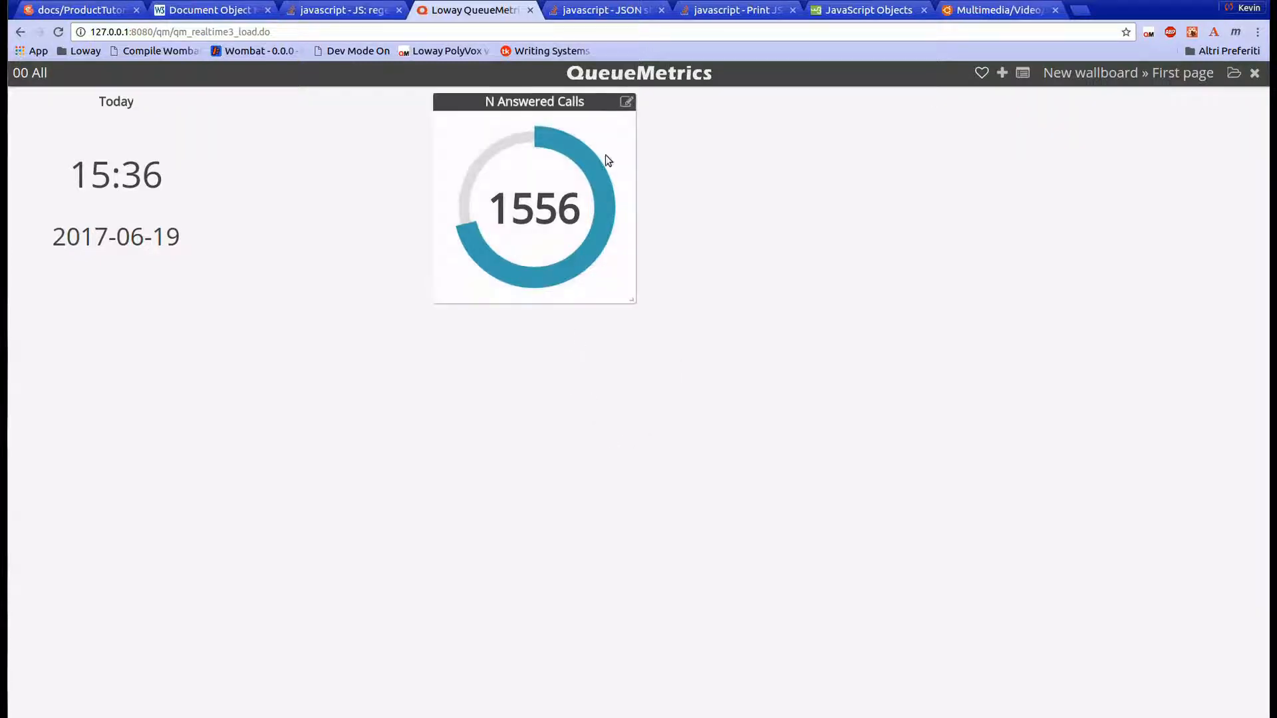
# Step: Recolour the N Answered Calls panel from blue to pink via its settings and save it
pyautogui.click(625, 101)
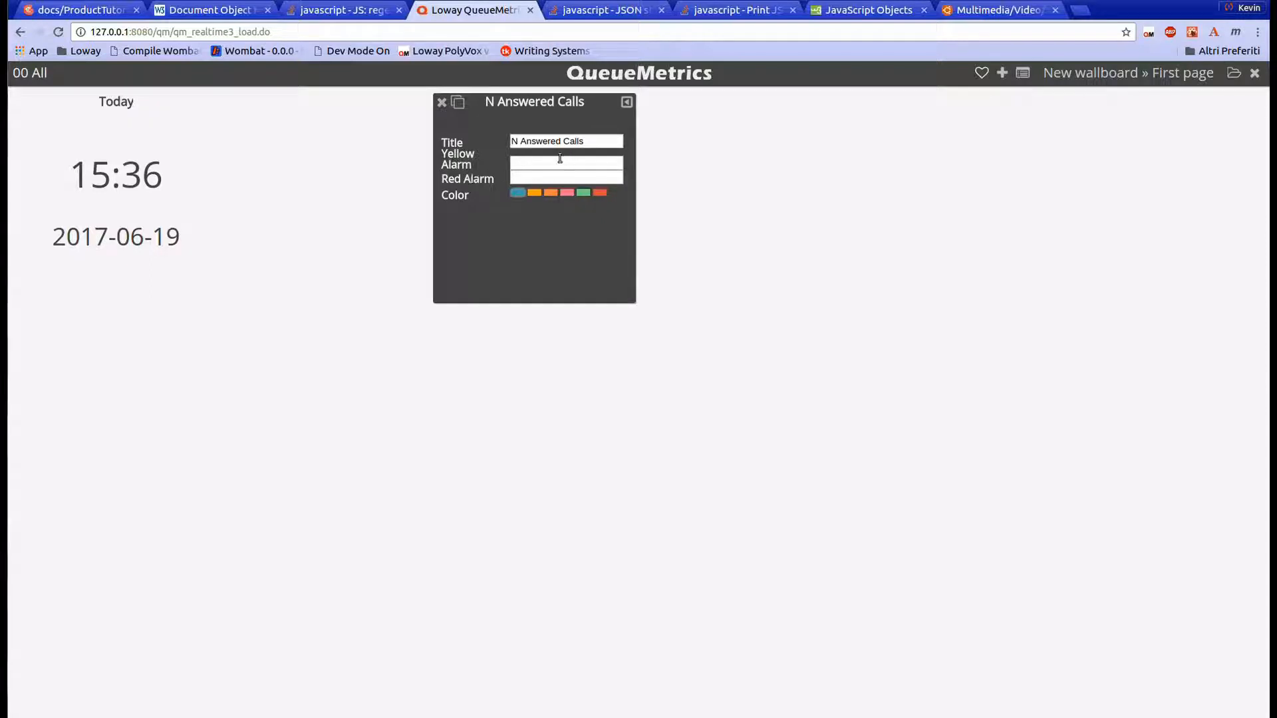
pyautogui.write('>200')
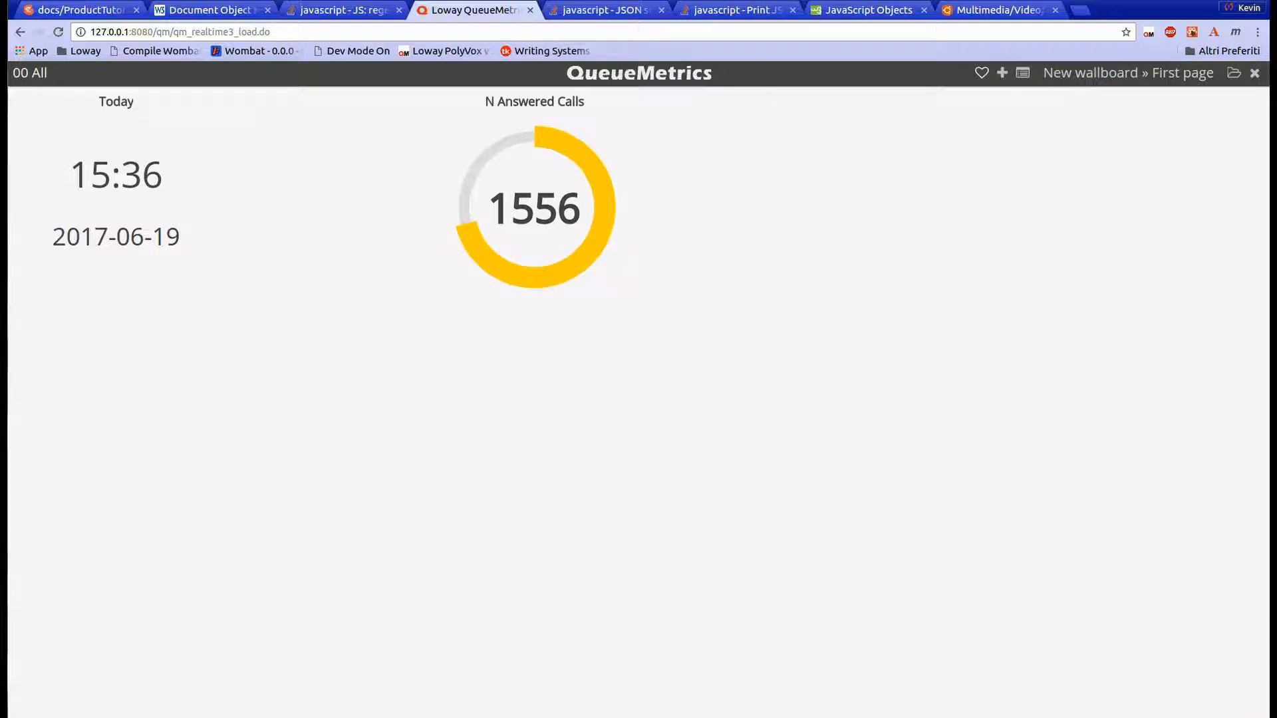
pyautogui.moveTo(573, 133)
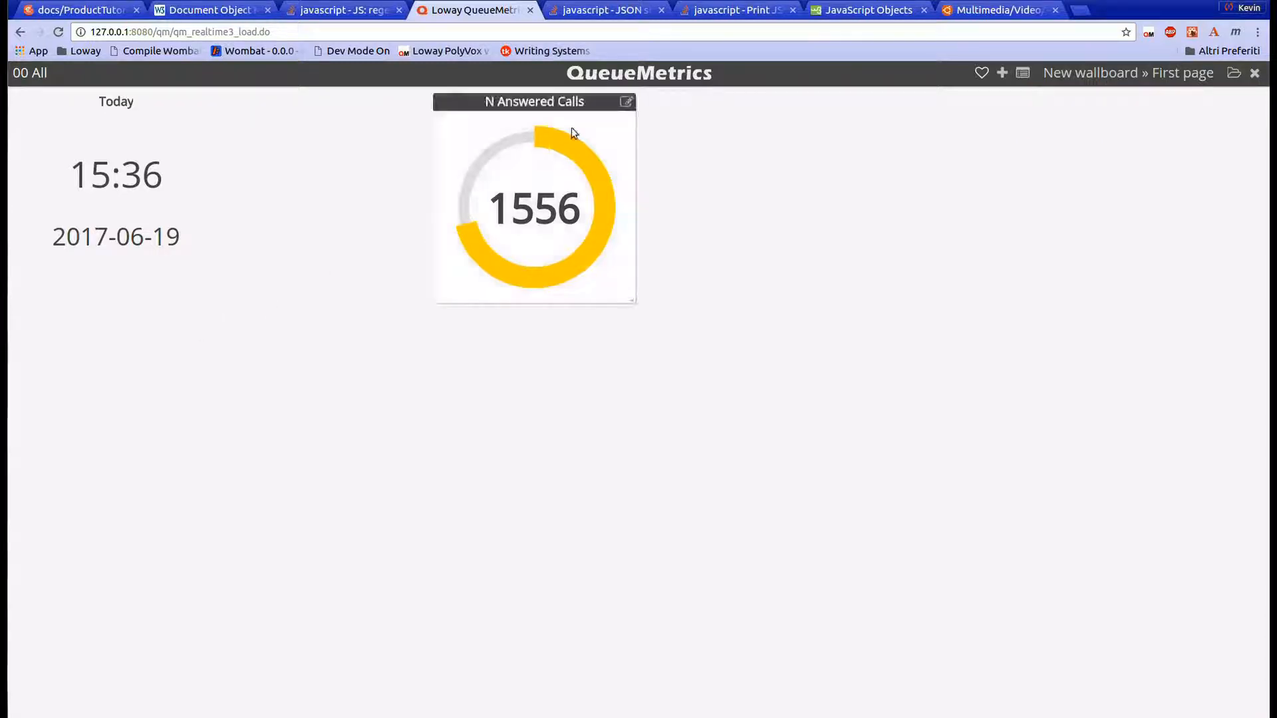
pyautogui.click(625, 101)
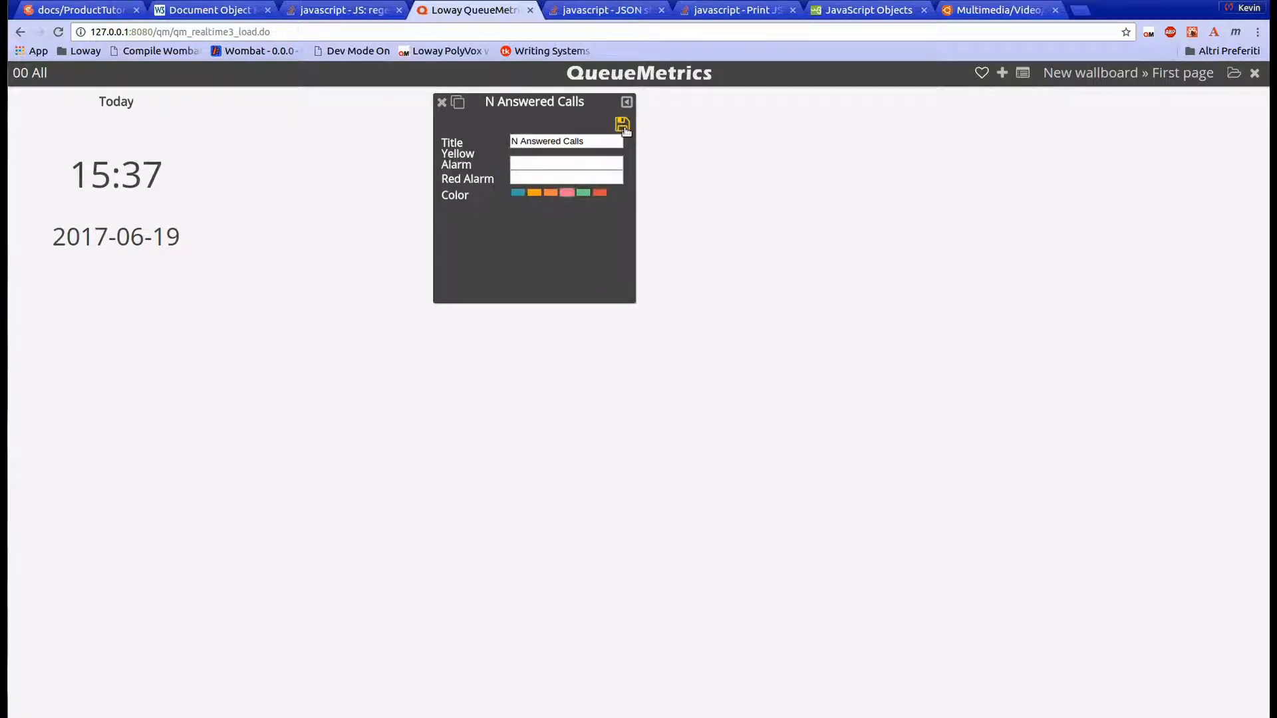
pyautogui.click(620, 125)
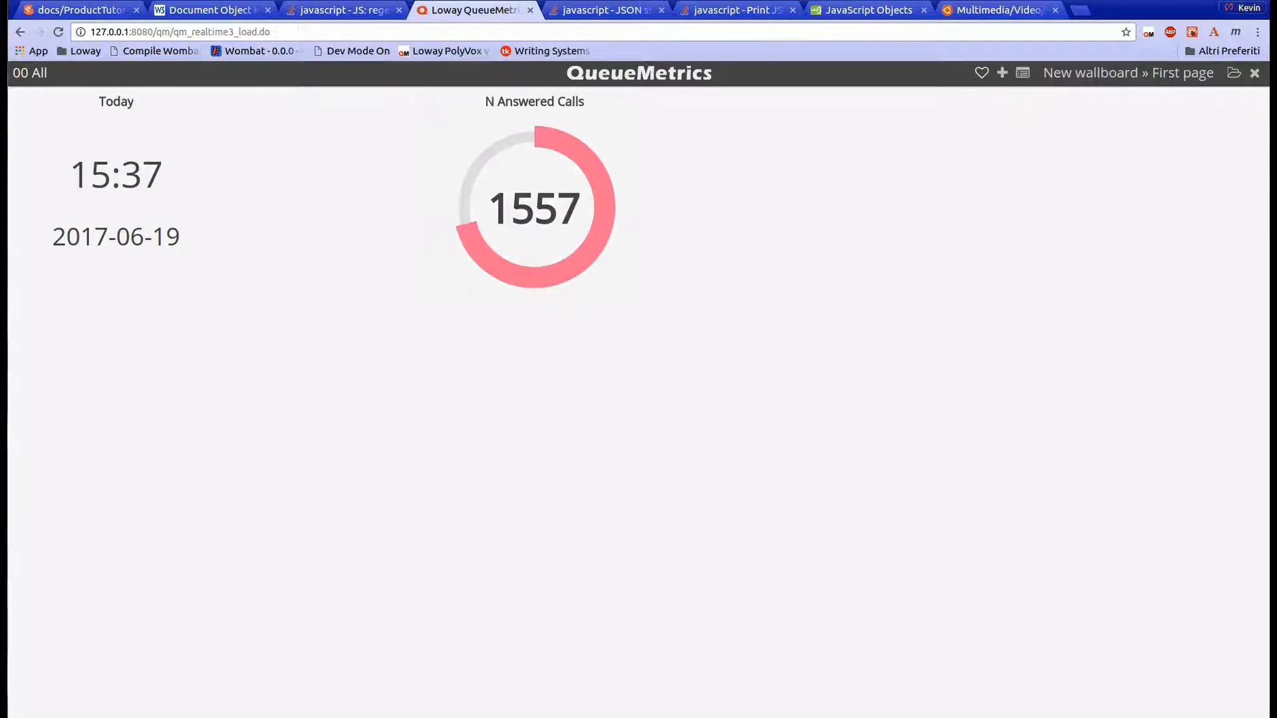
pyautogui.moveTo(1002, 72)
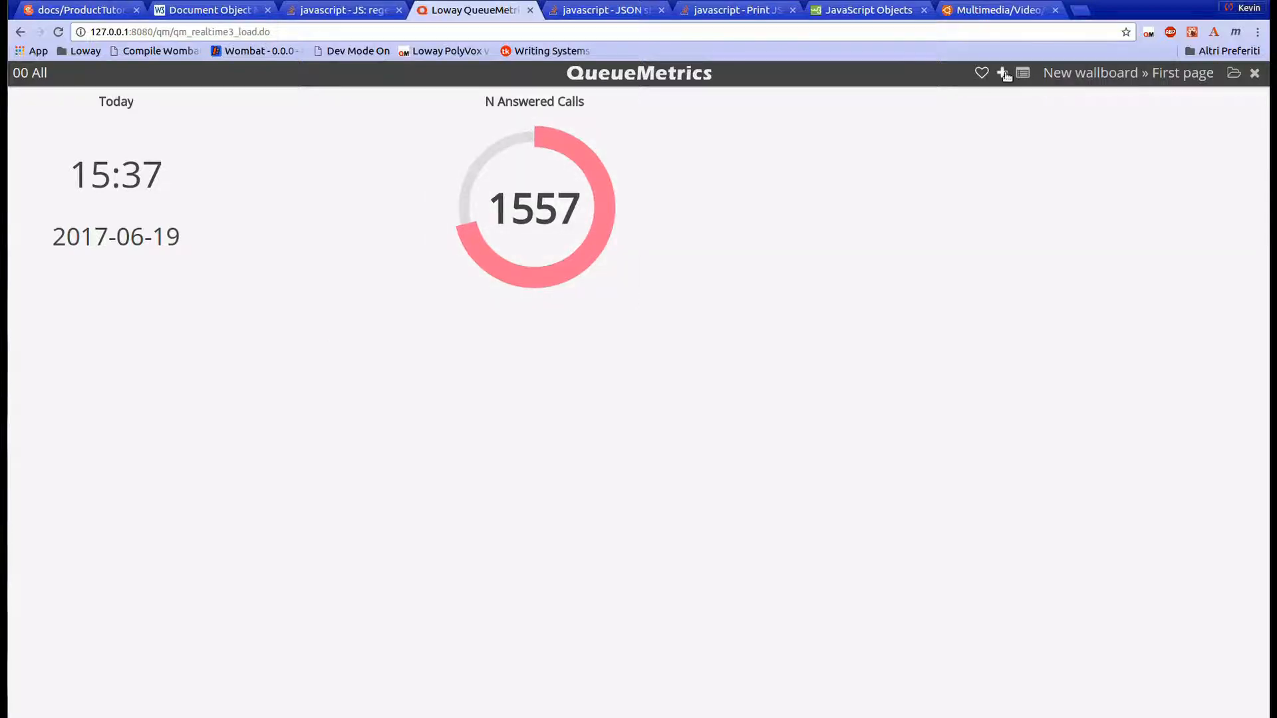
# Step: Add N Waiting Calls and Lost Calls circular panels and reopen the box list for more
pyautogui.click(1003, 73)
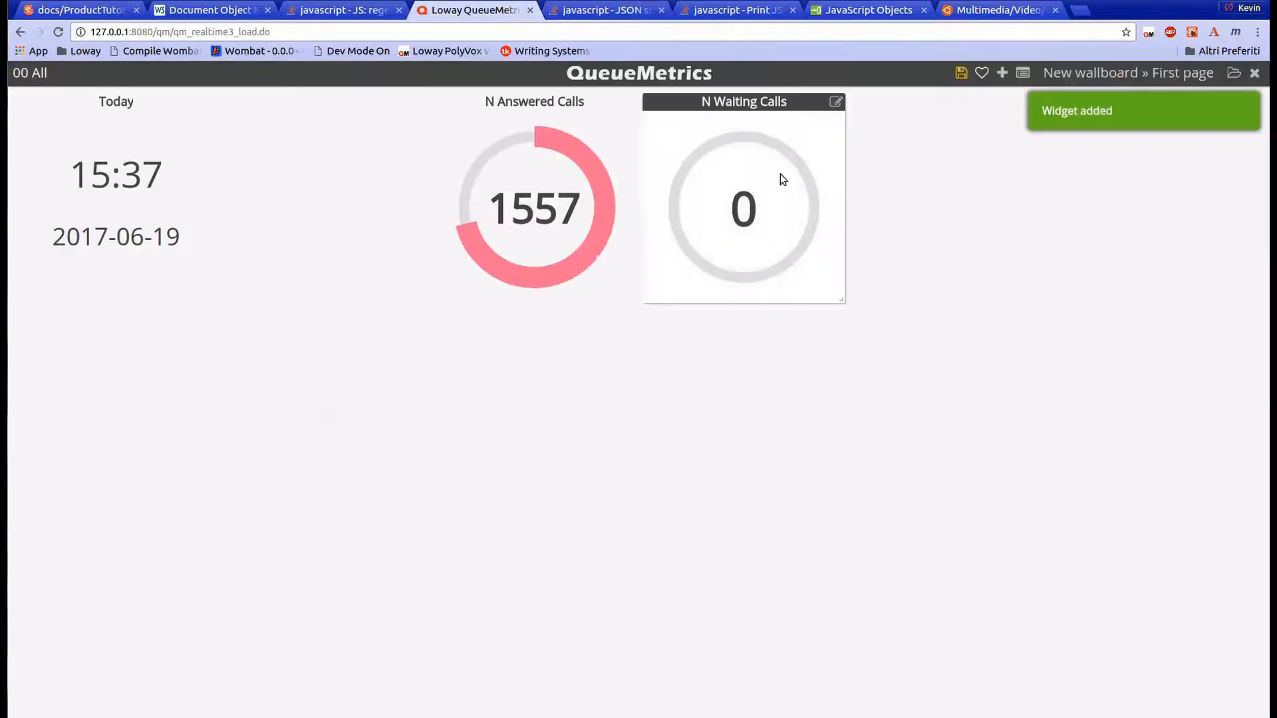
pyautogui.click(1003, 71)
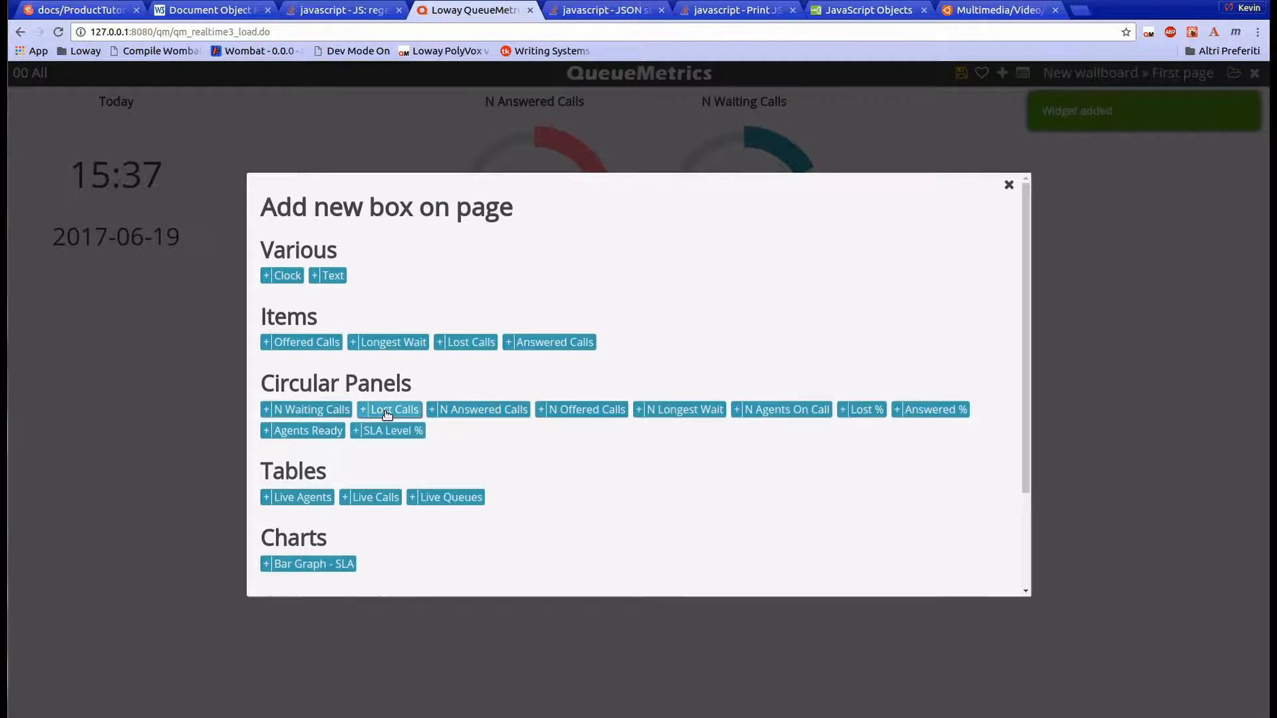
pyautogui.click(389, 409)
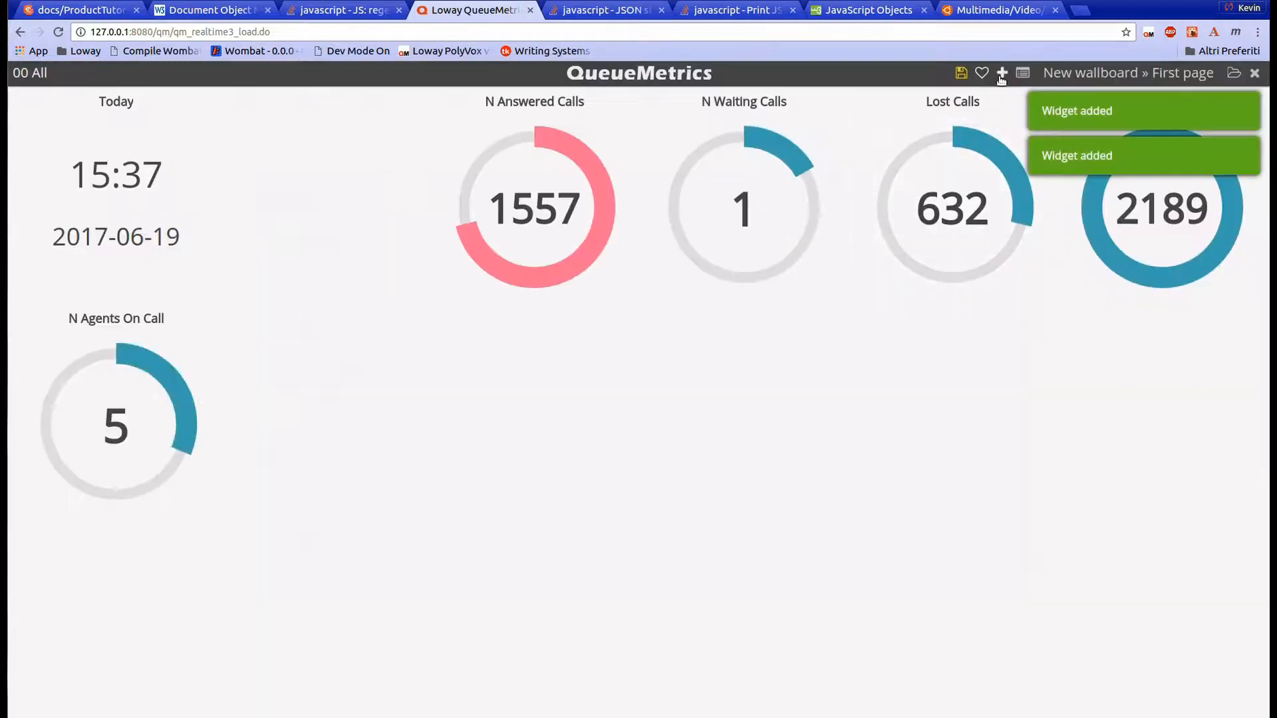
pyautogui.click(1001, 72)
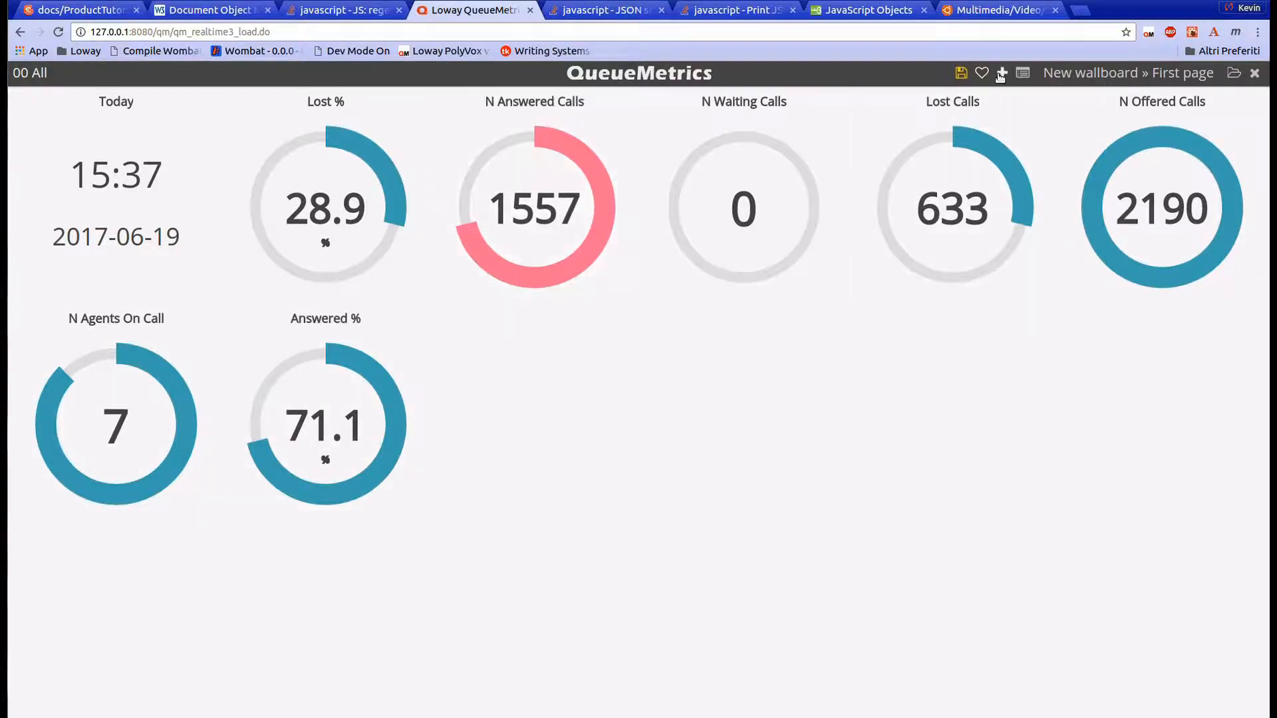
# Step: Add an SLA Level % circular panel to the page
pyautogui.click(1000, 73)
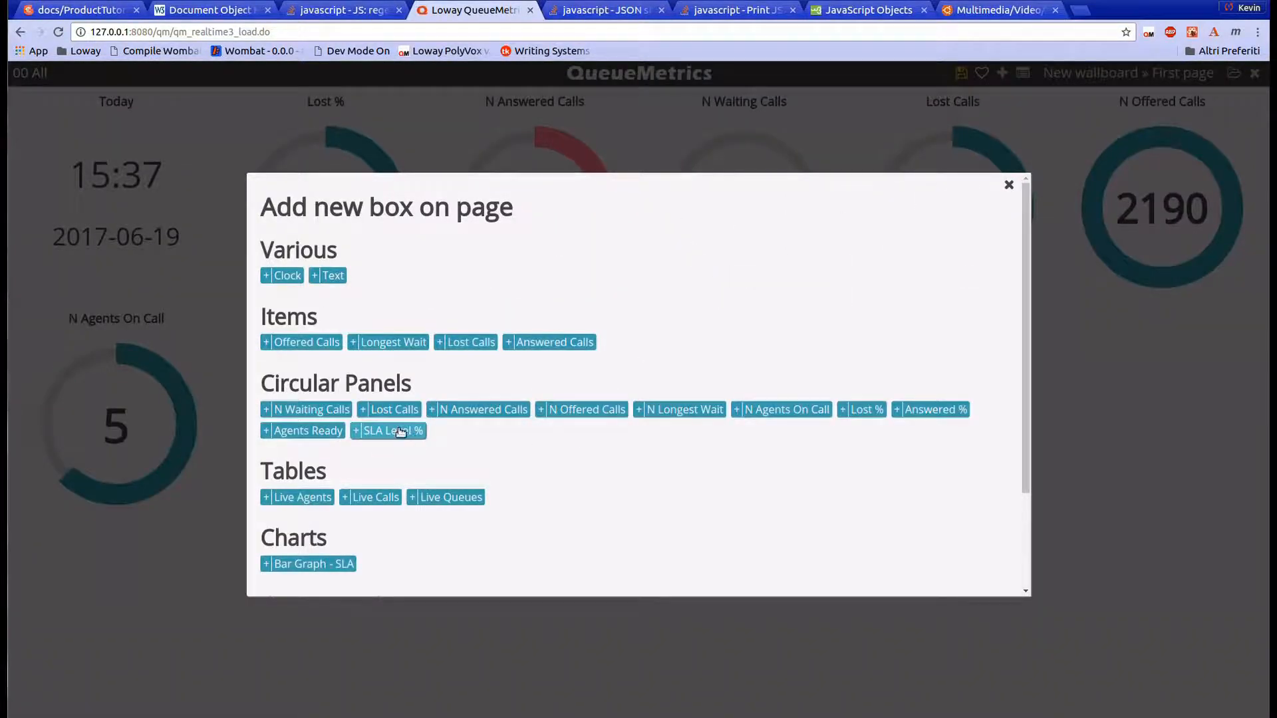
pyautogui.click(388, 431)
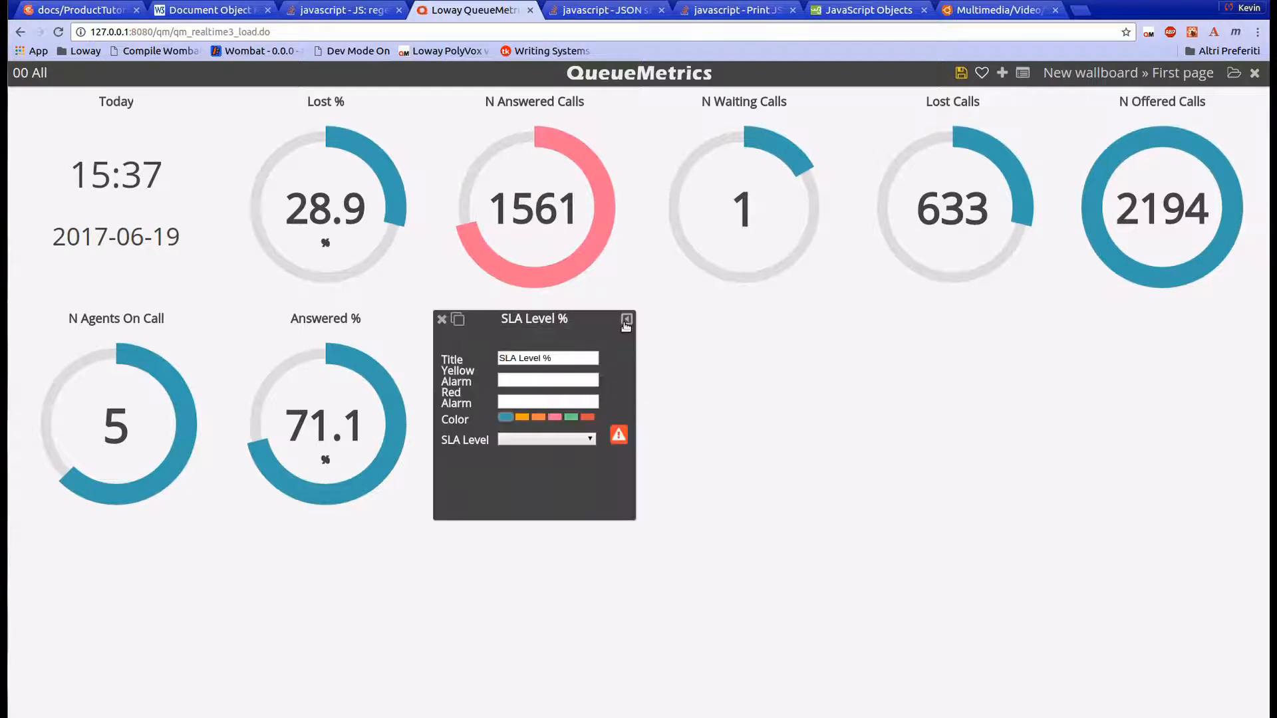
pyautogui.click(625, 319)
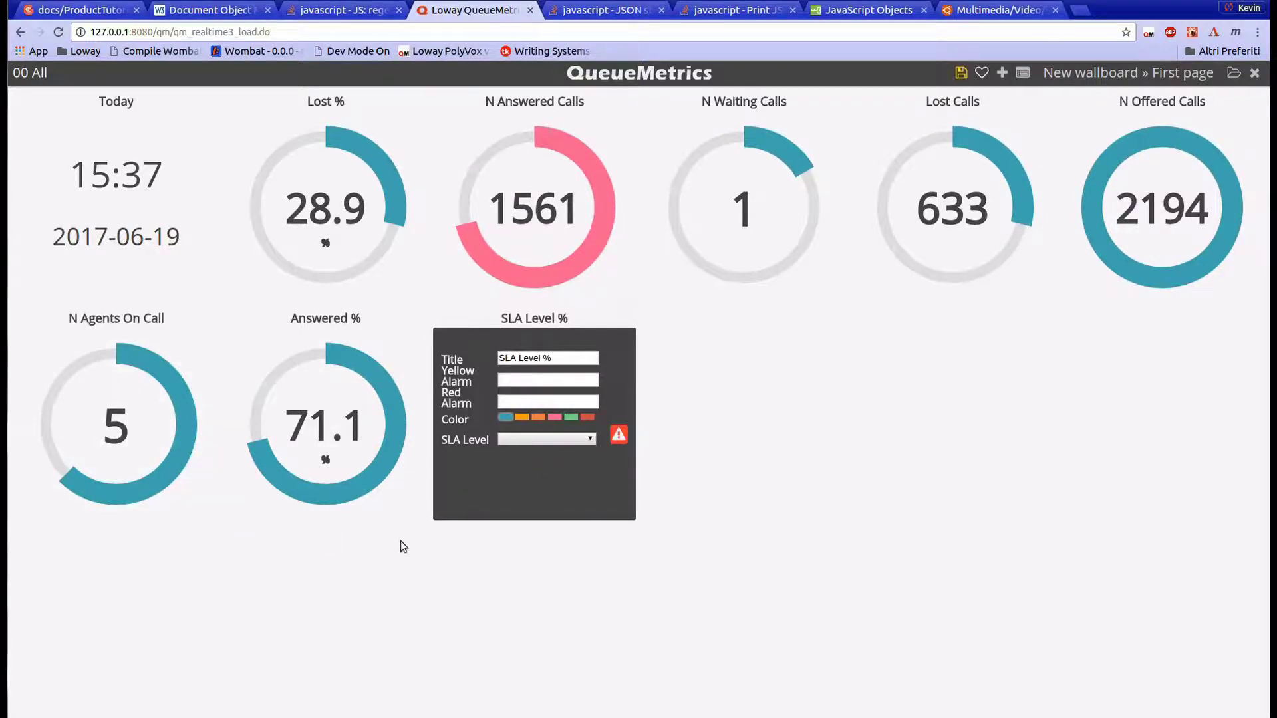
# Step: Set the SLA Level % panel's SLA level to 105 and store its settings
pyautogui.click(546, 439)
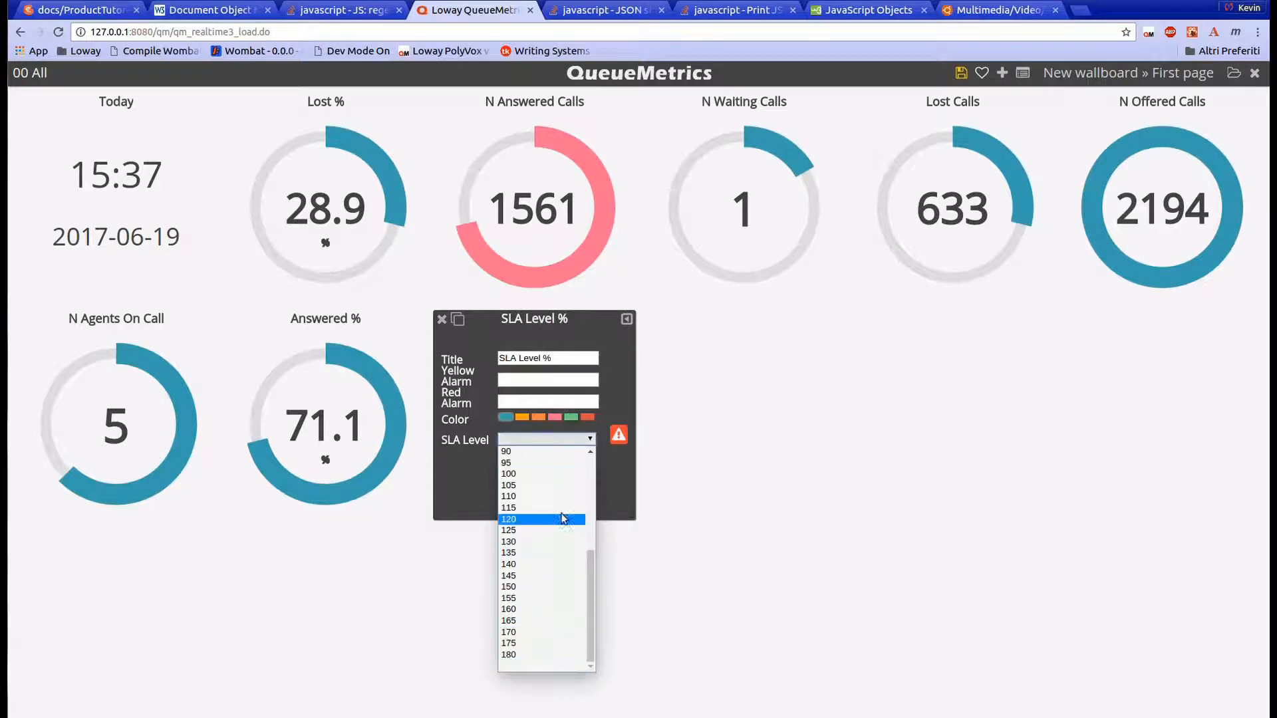
pyautogui.click(508, 485)
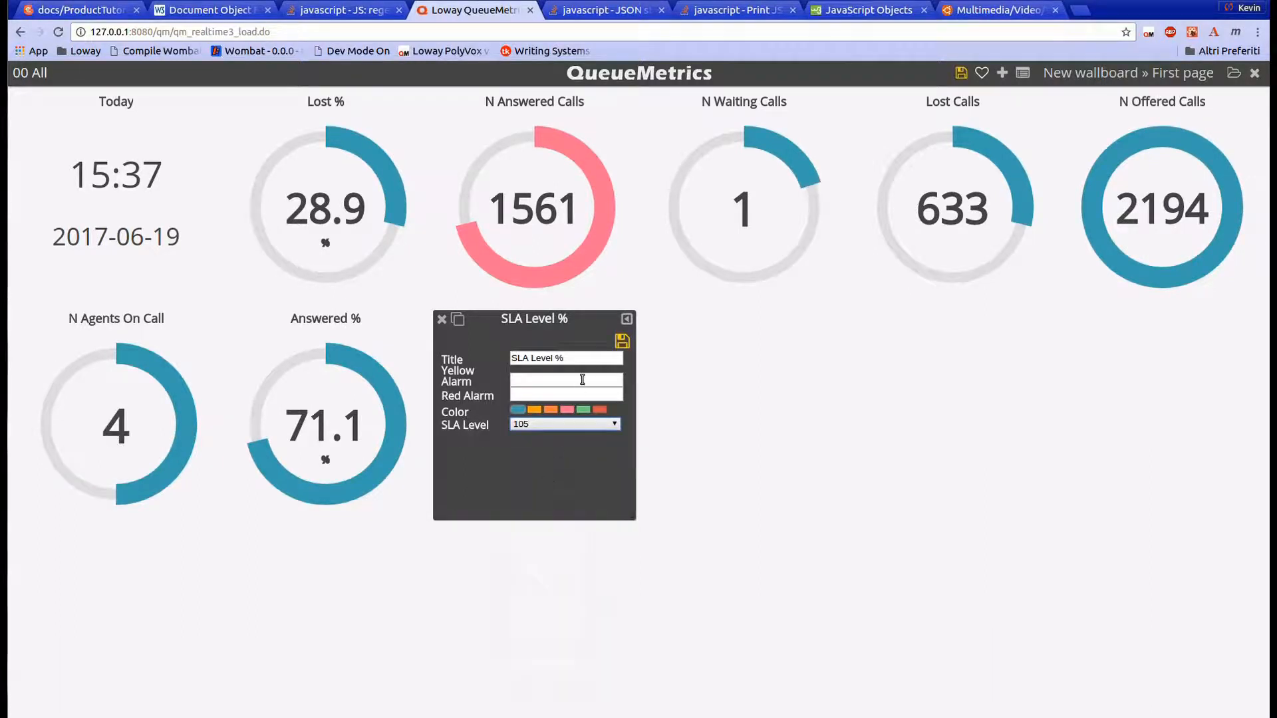
pyautogui.click(621, 340)
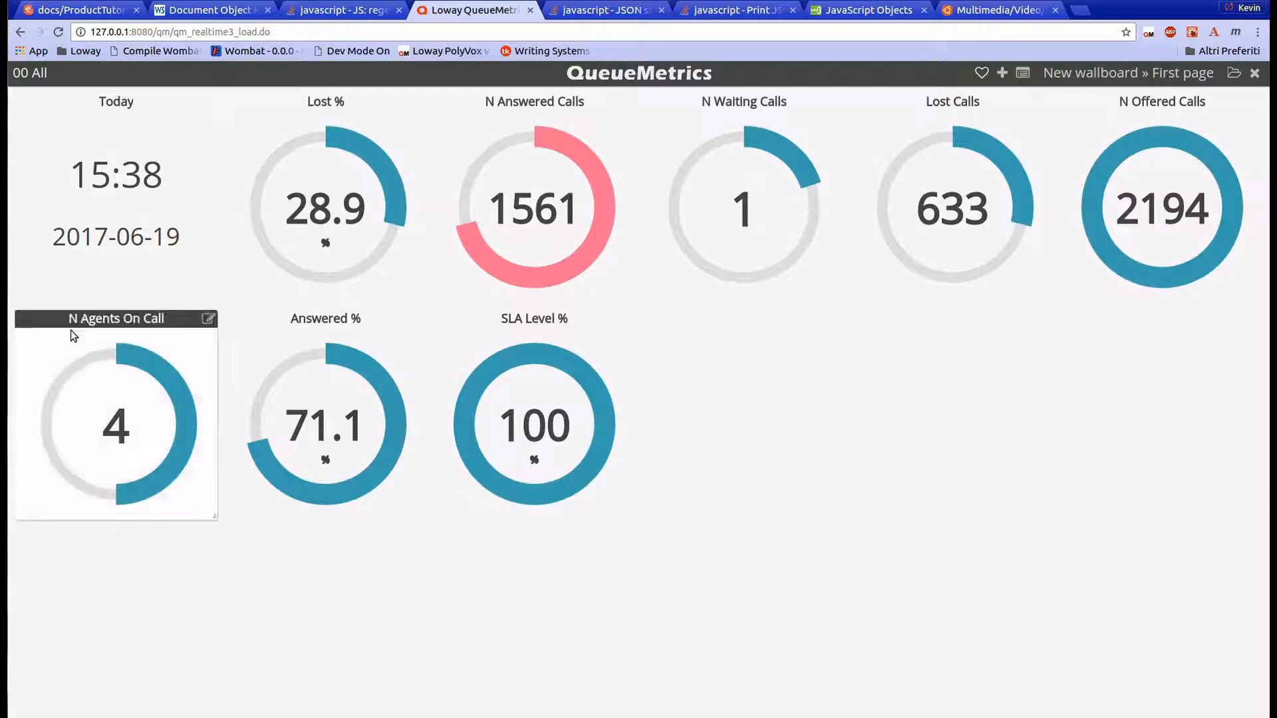
pyautogui.click(1000, 71)
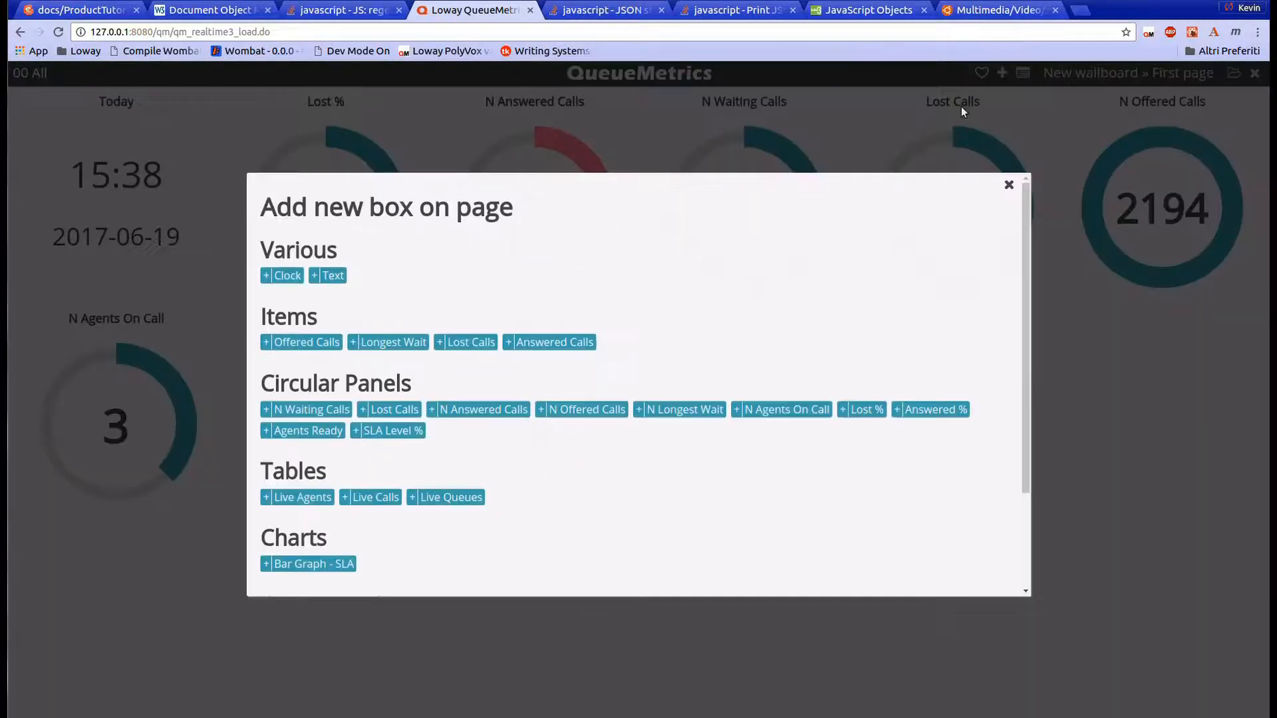
# Step: Add a Bar Graph - SLA across the bottom of the page and save the wallboard
pyautogui.scroll(-3)
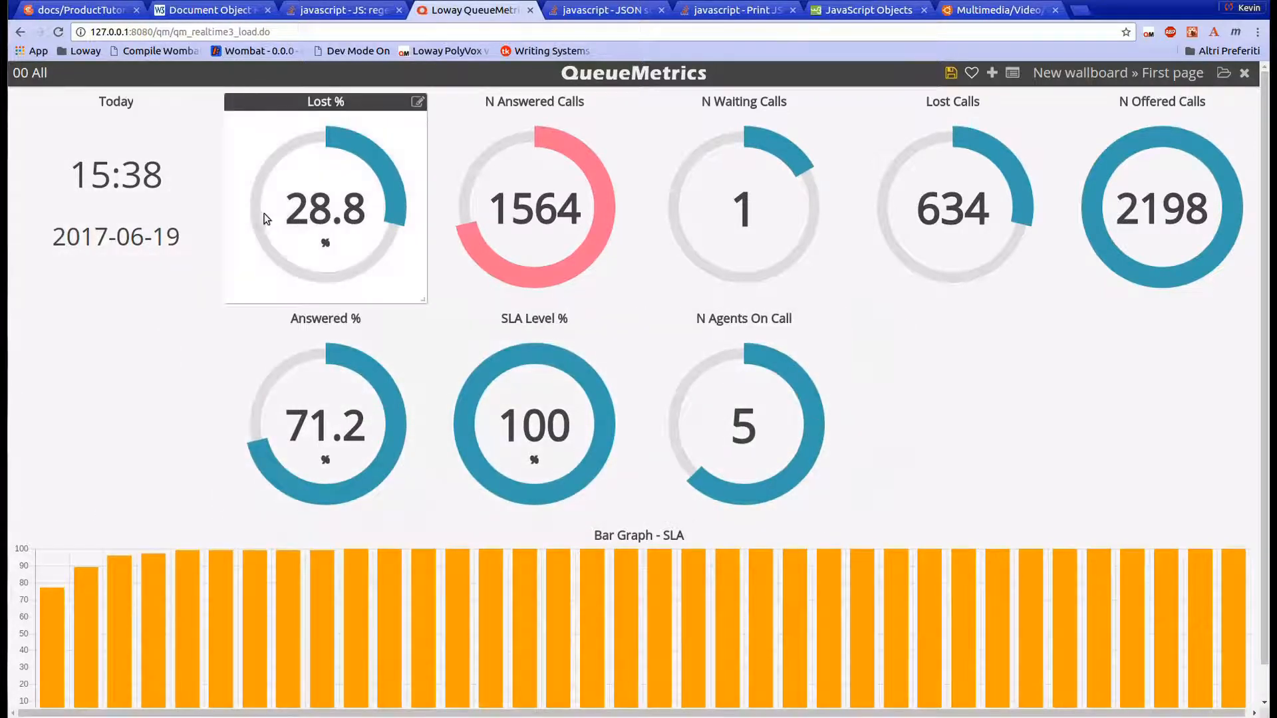
pyautogui.click(951, 72)
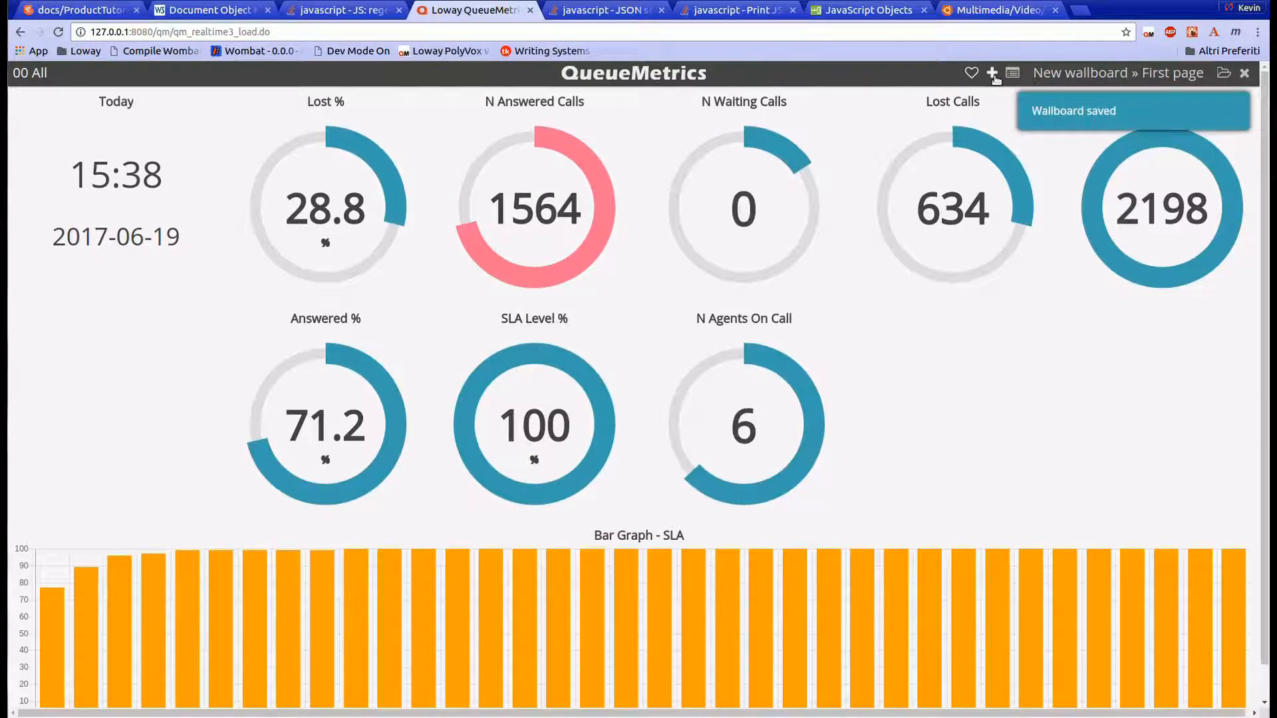
pyautogui.click(991, 72)
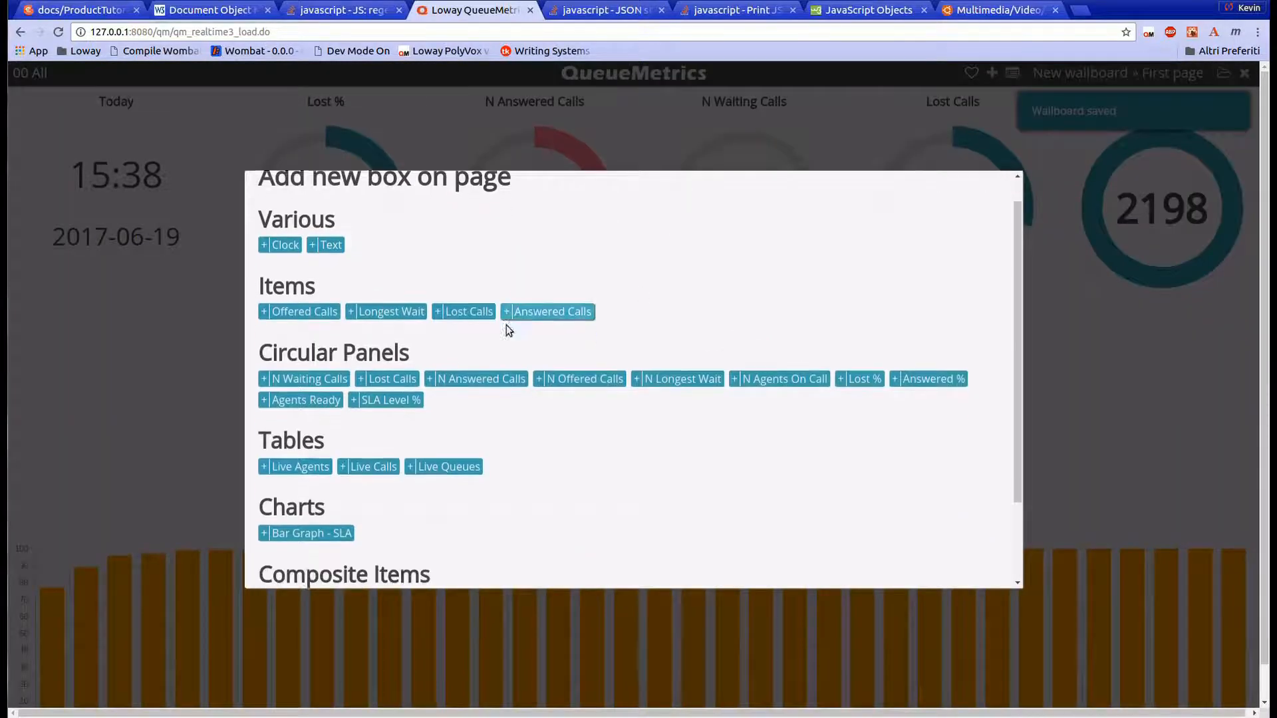
pyautogui.scroll(-3)
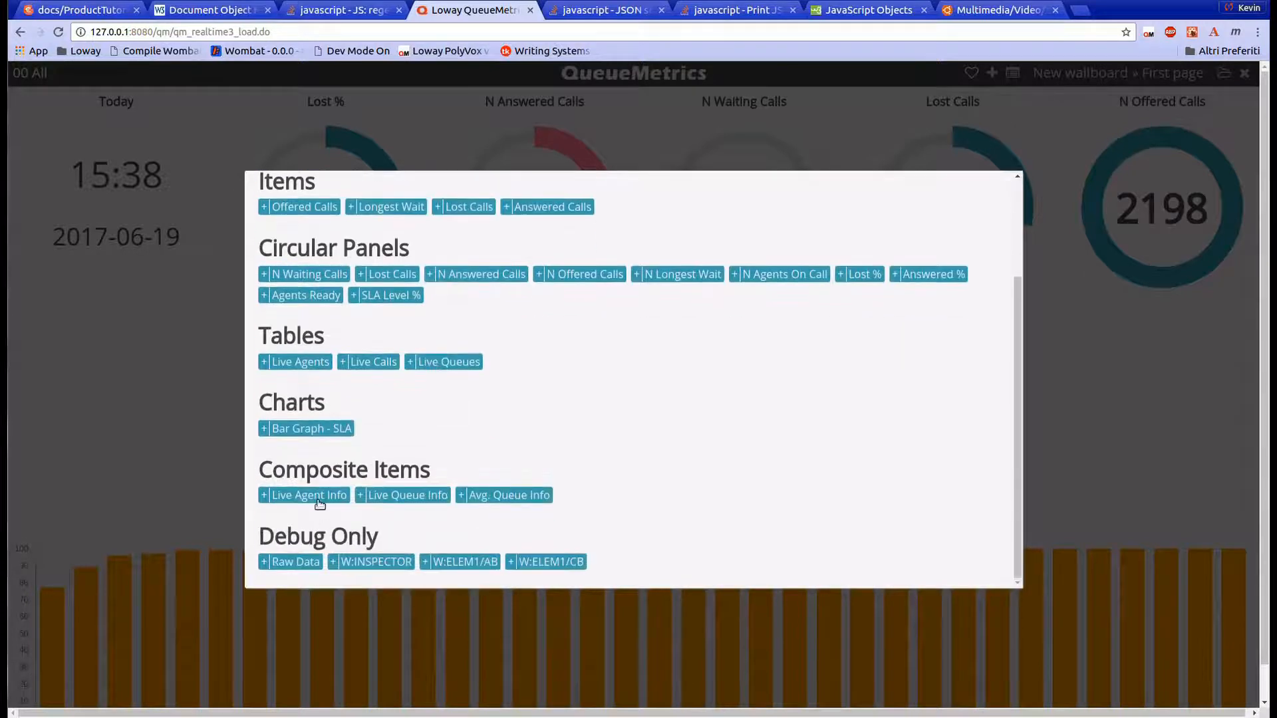
pyautogui.click(928, 274)
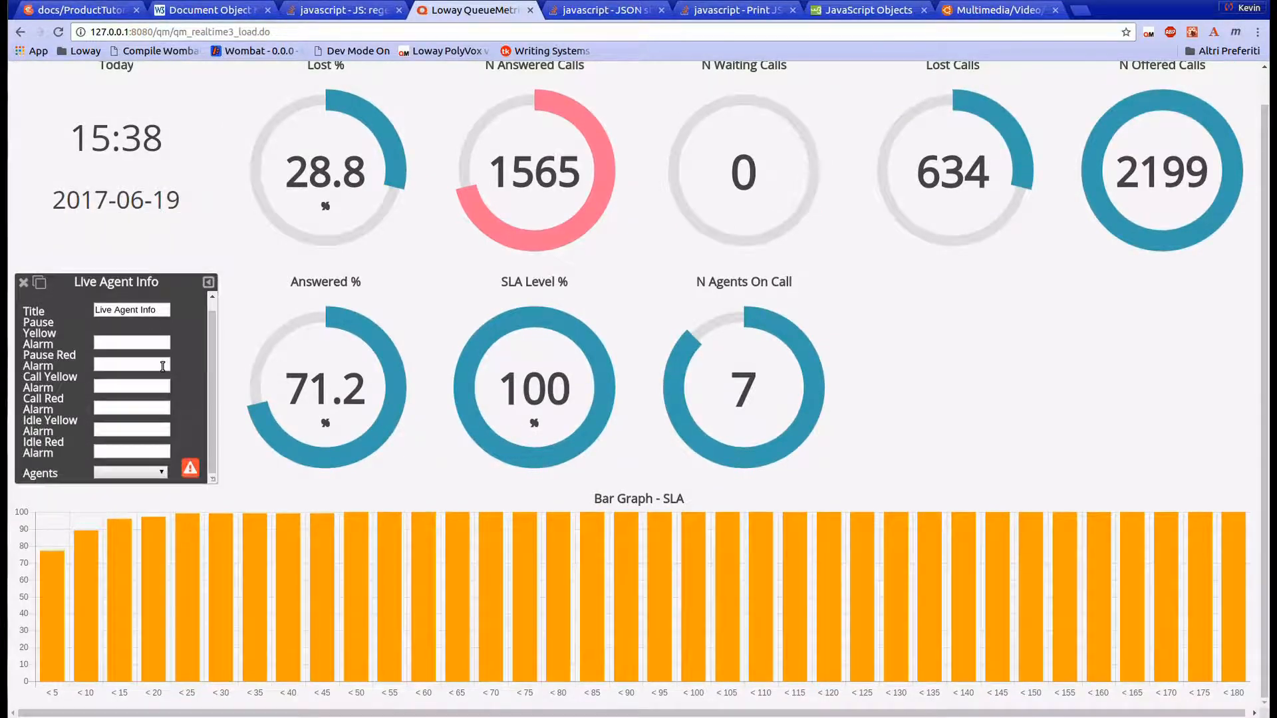
pyautogui.click(160, 471)
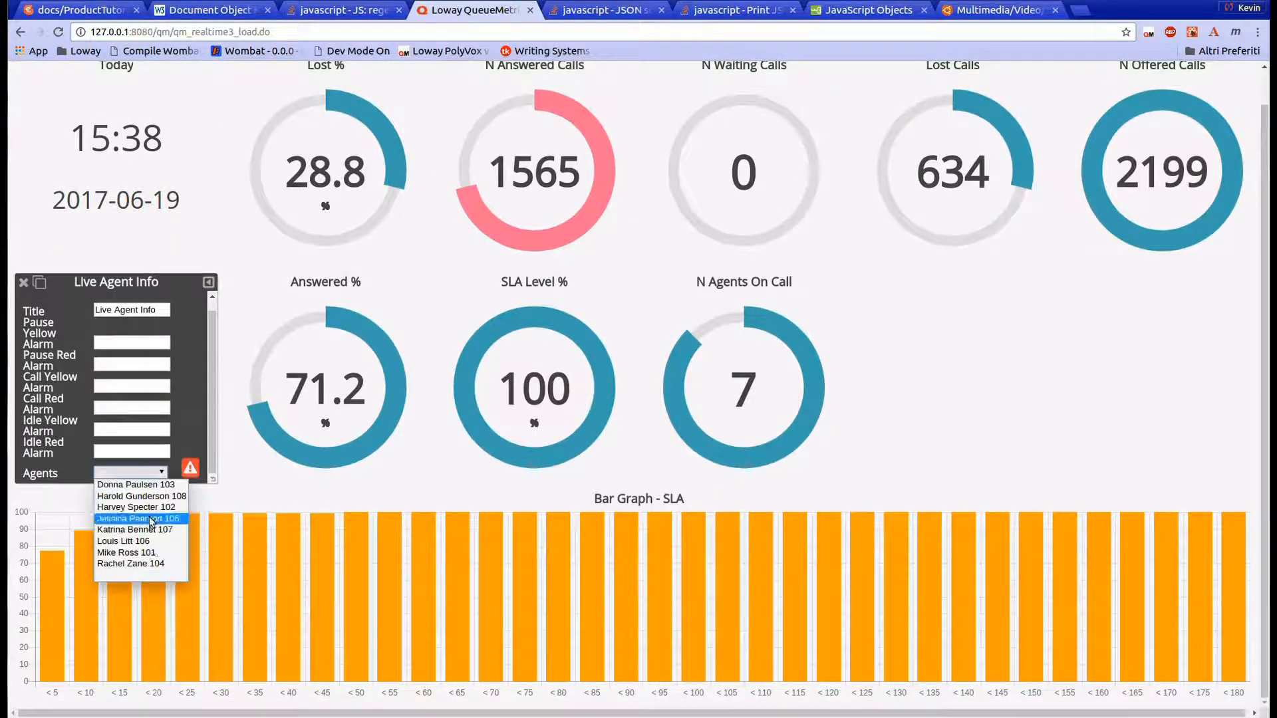
pyautogui.click(125, 552)
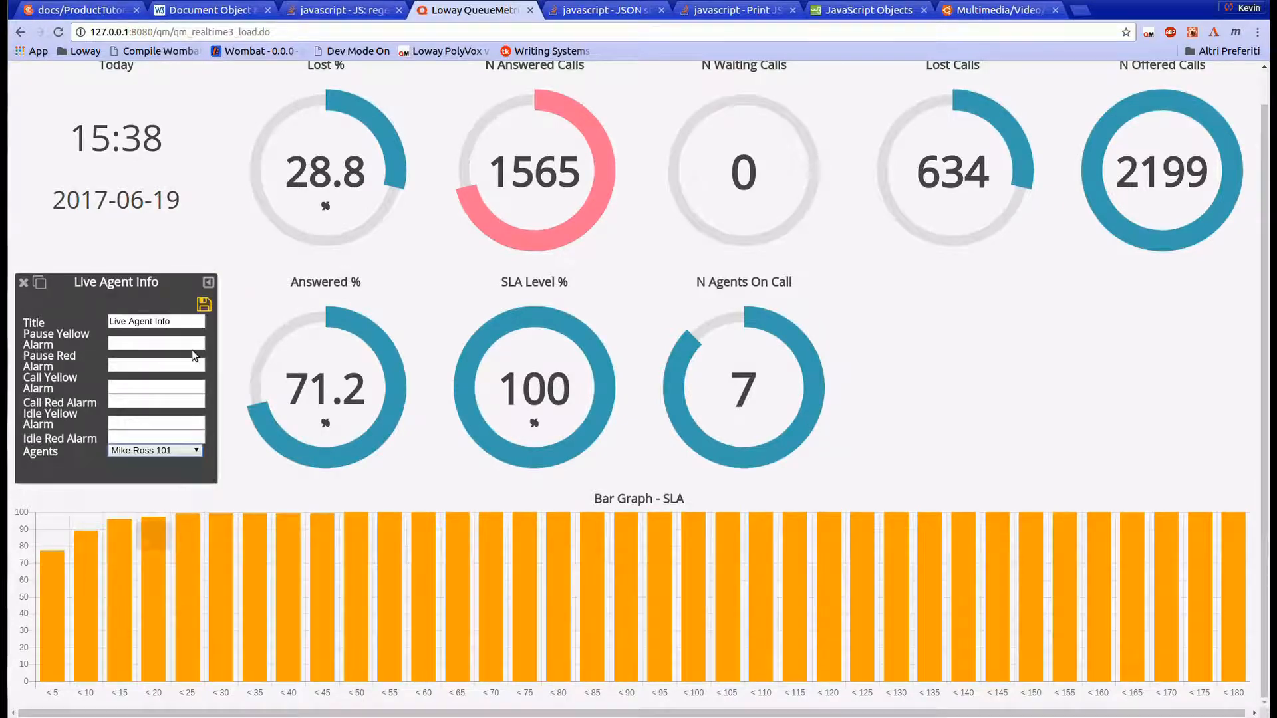
pyautogui.click(205, 305)
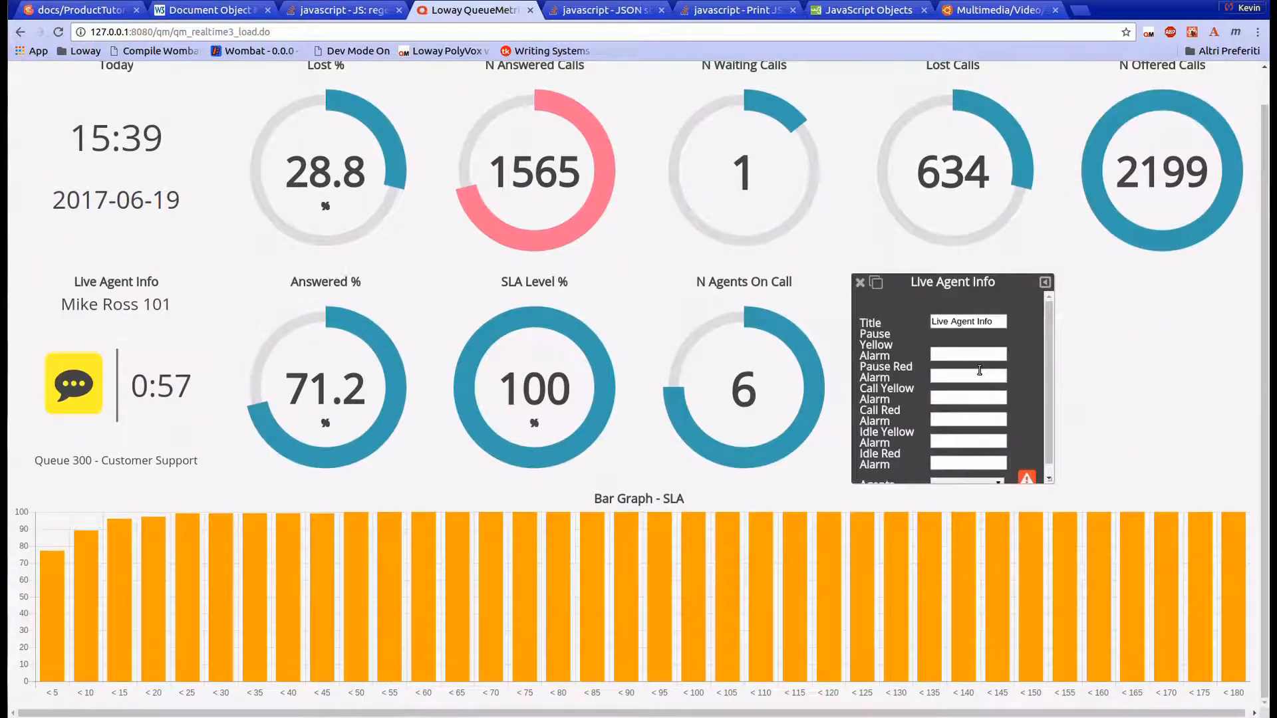
# Step: Make the second Live Agent Info panel follow Harvey Specter 102
pyautogui.click(997, 472)
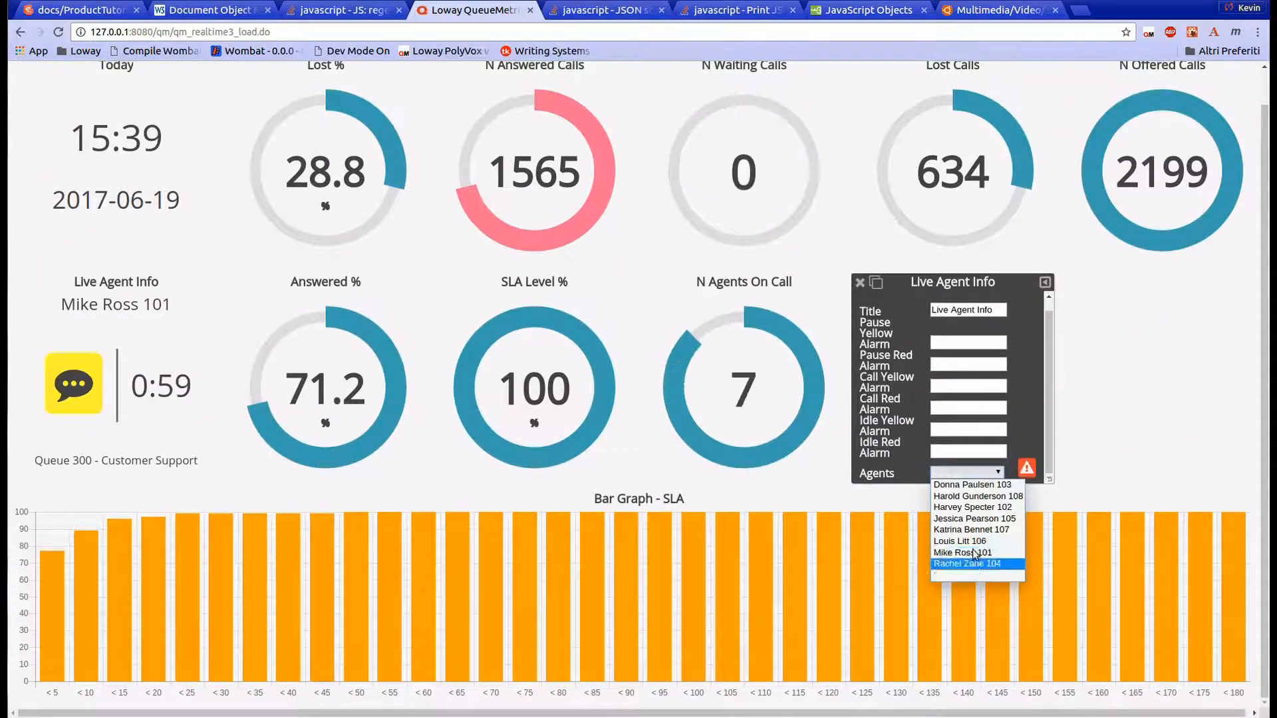
pyautogui.click(972, 507)
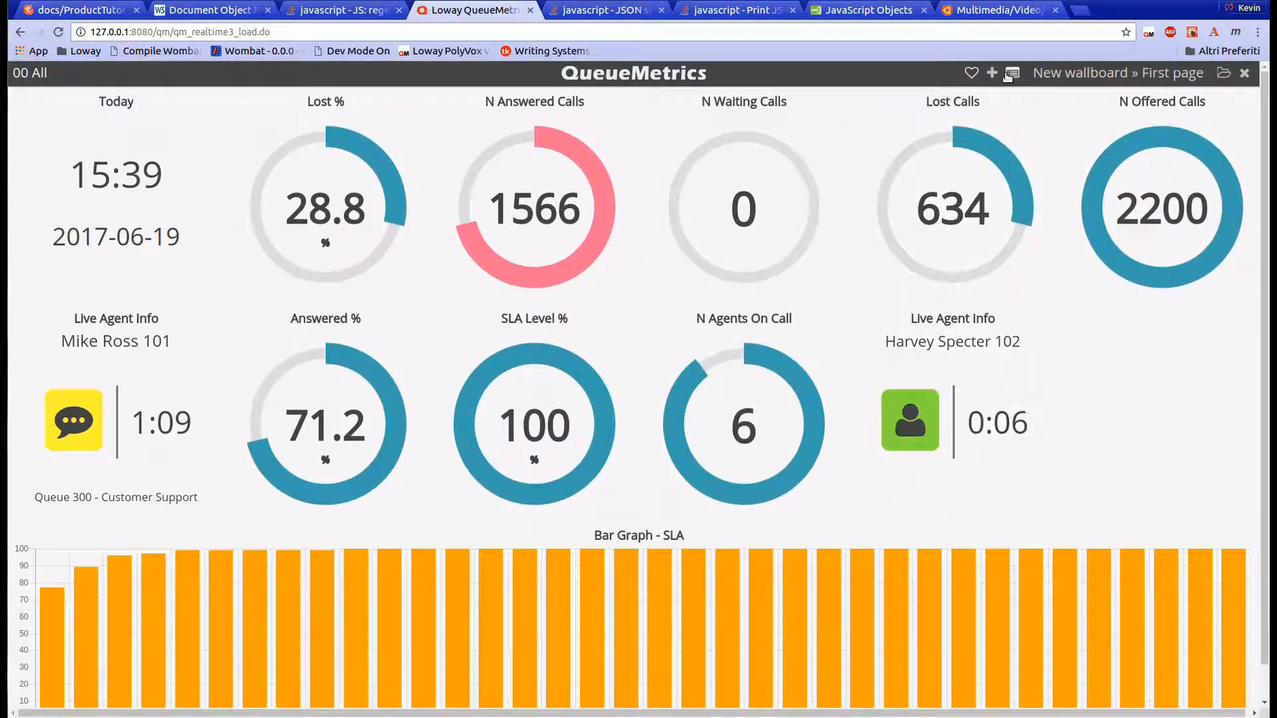
# Step: Add a new wallboard view named Second Page and save it
pyautogui.click(1012, 72)
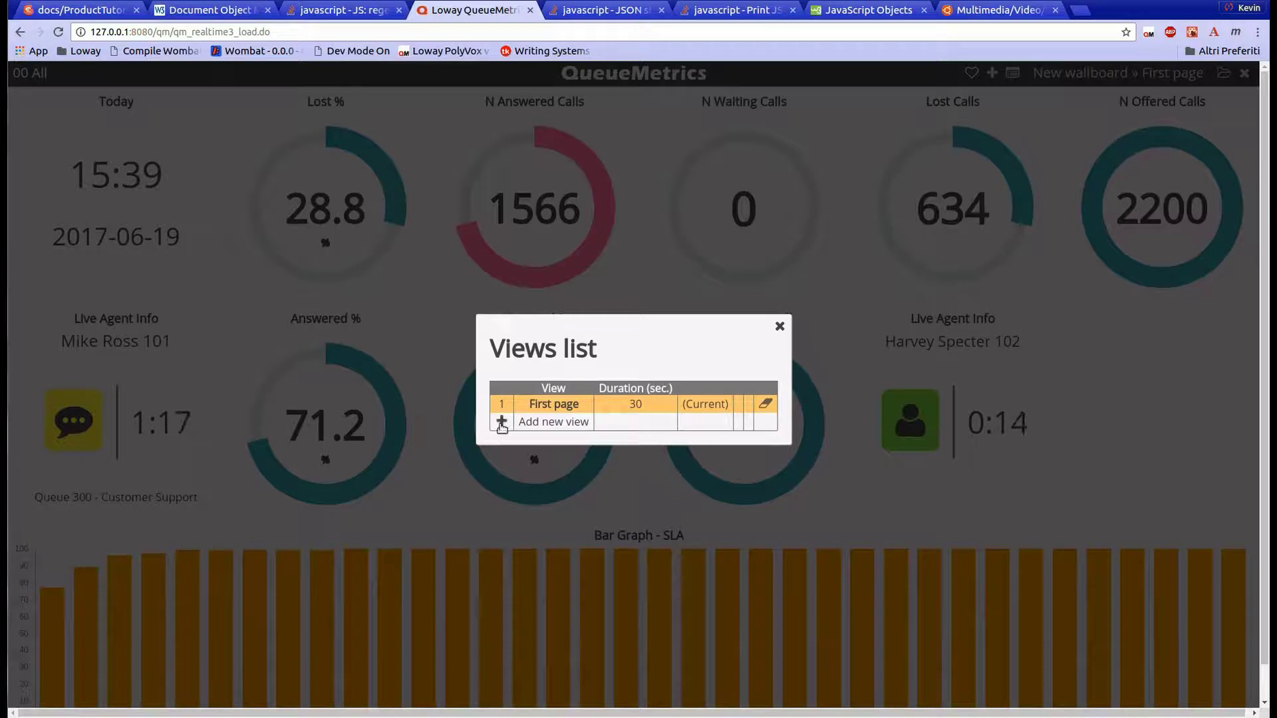
pyautogui.click(503, 422)
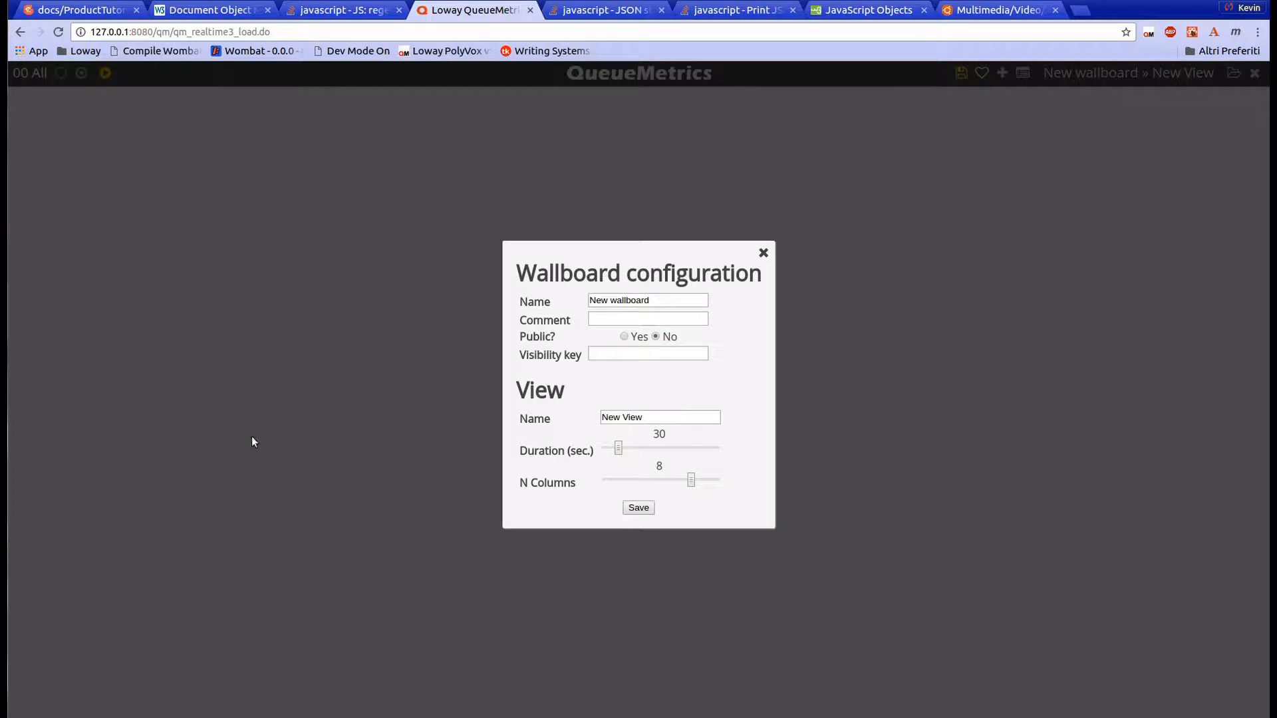
pyautogui.write('S')
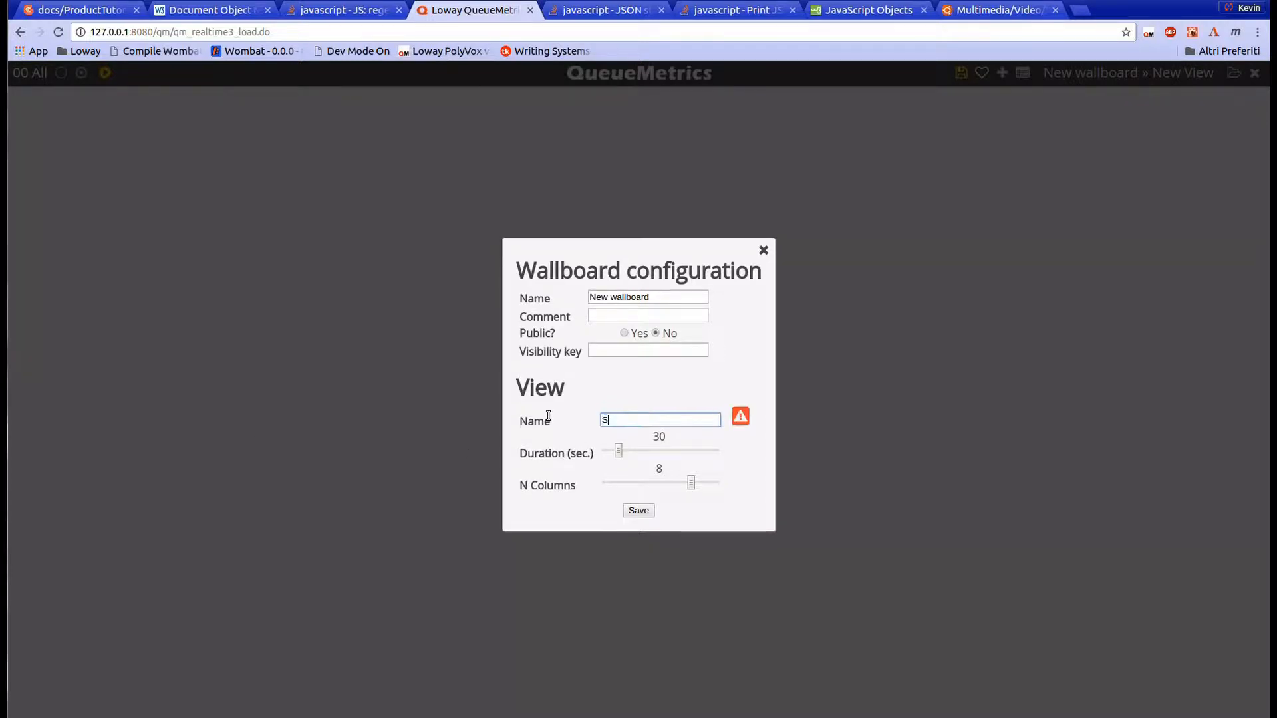
pyautogui.write('econd Pahe')
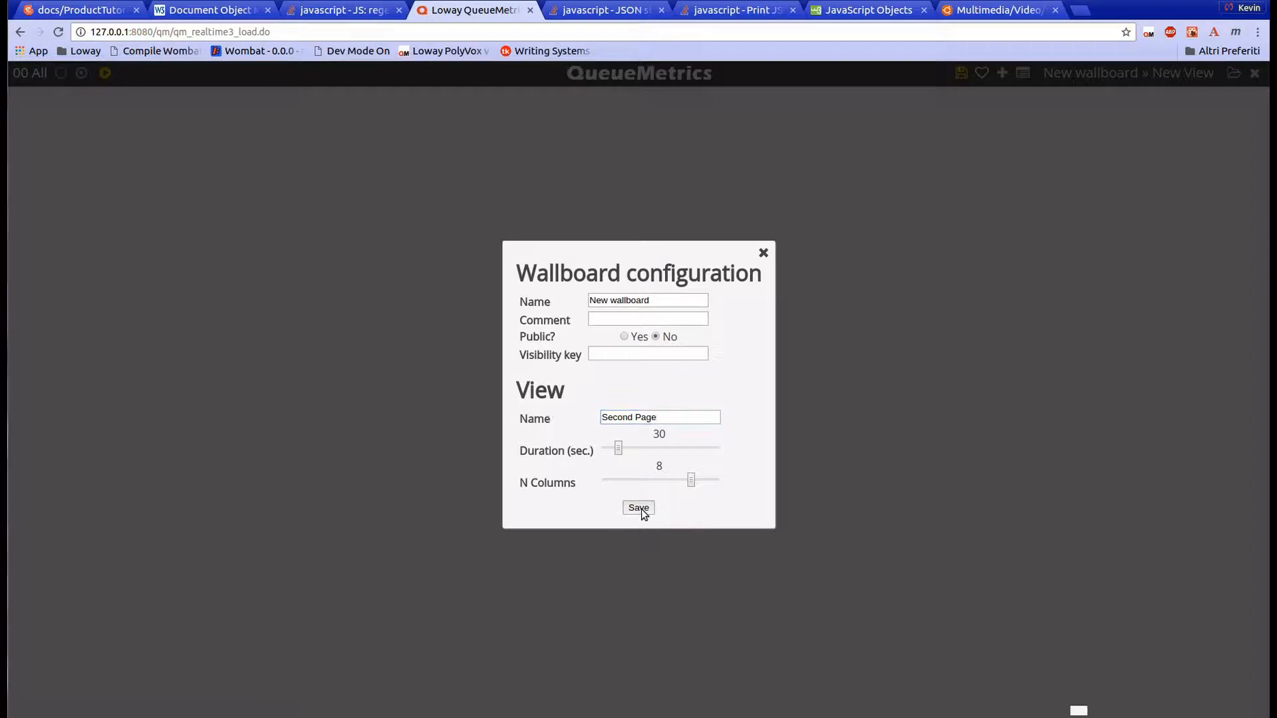
pyautogui.click(638, 508)
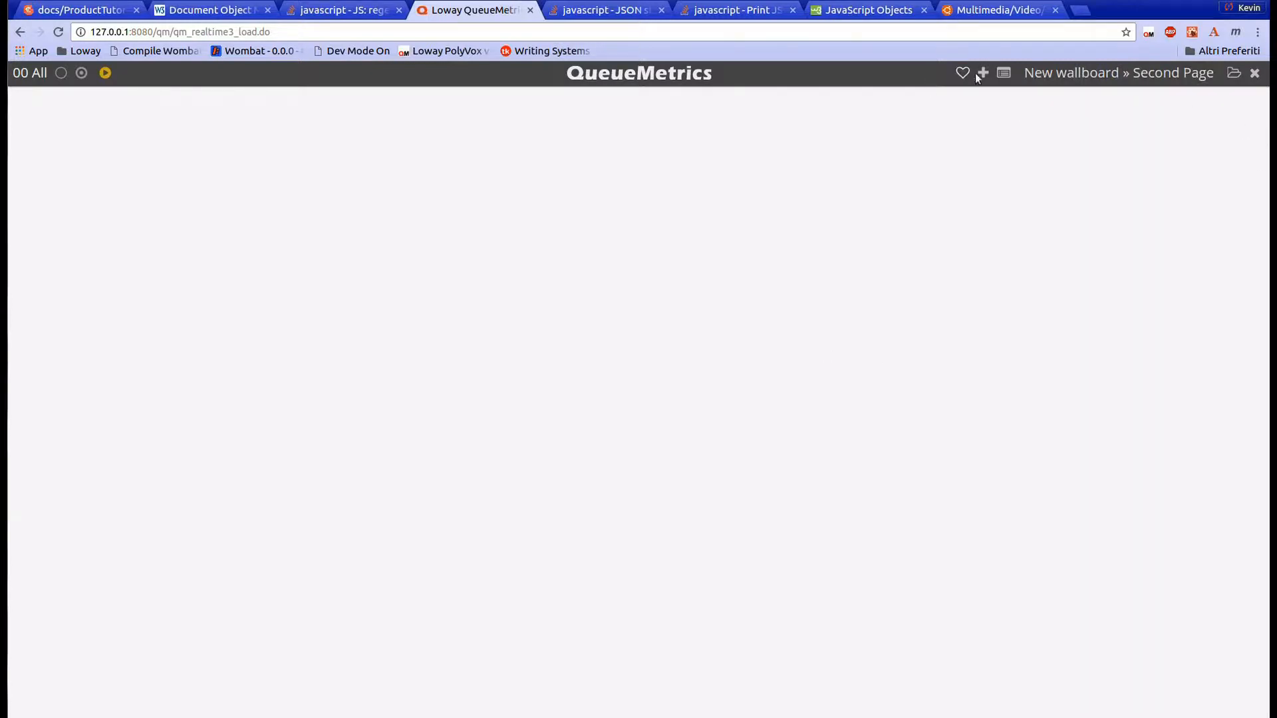
# Step: Add a Live Calls table from the Tables catalogue to the Second Page and save the wallboard
pyautogui.click(981, 71)
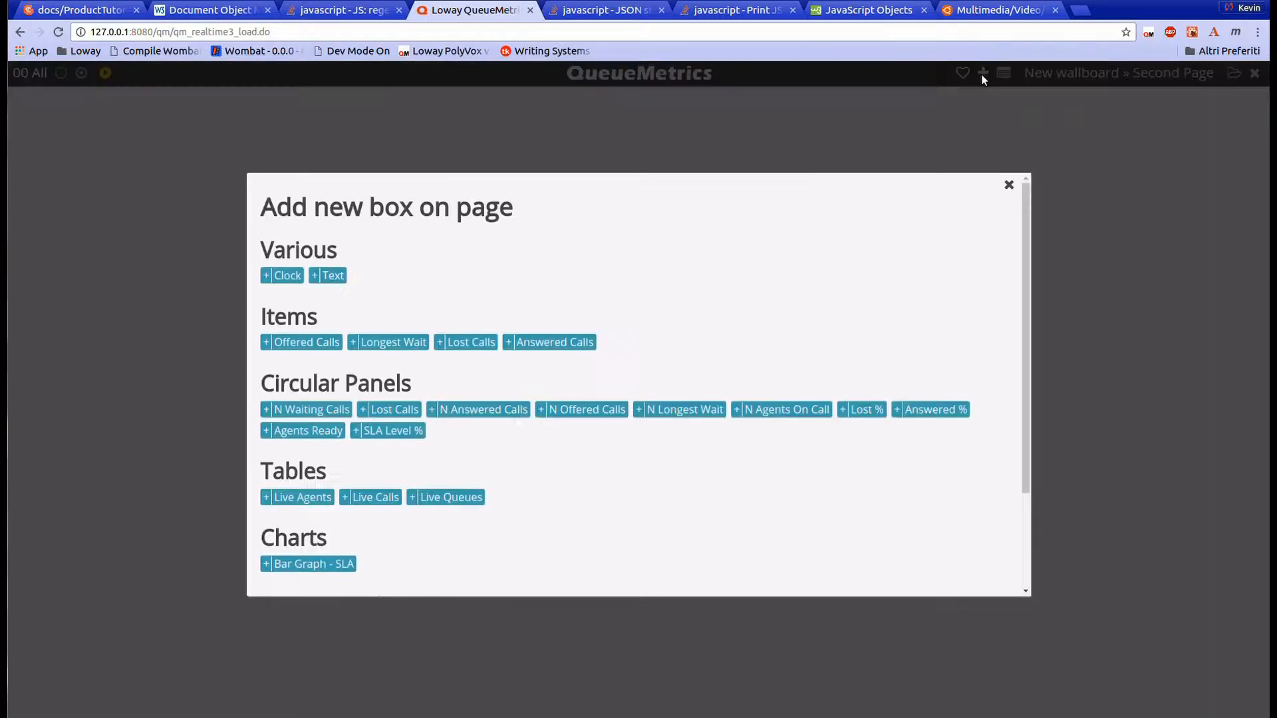
pyautogui.scroll(-3)
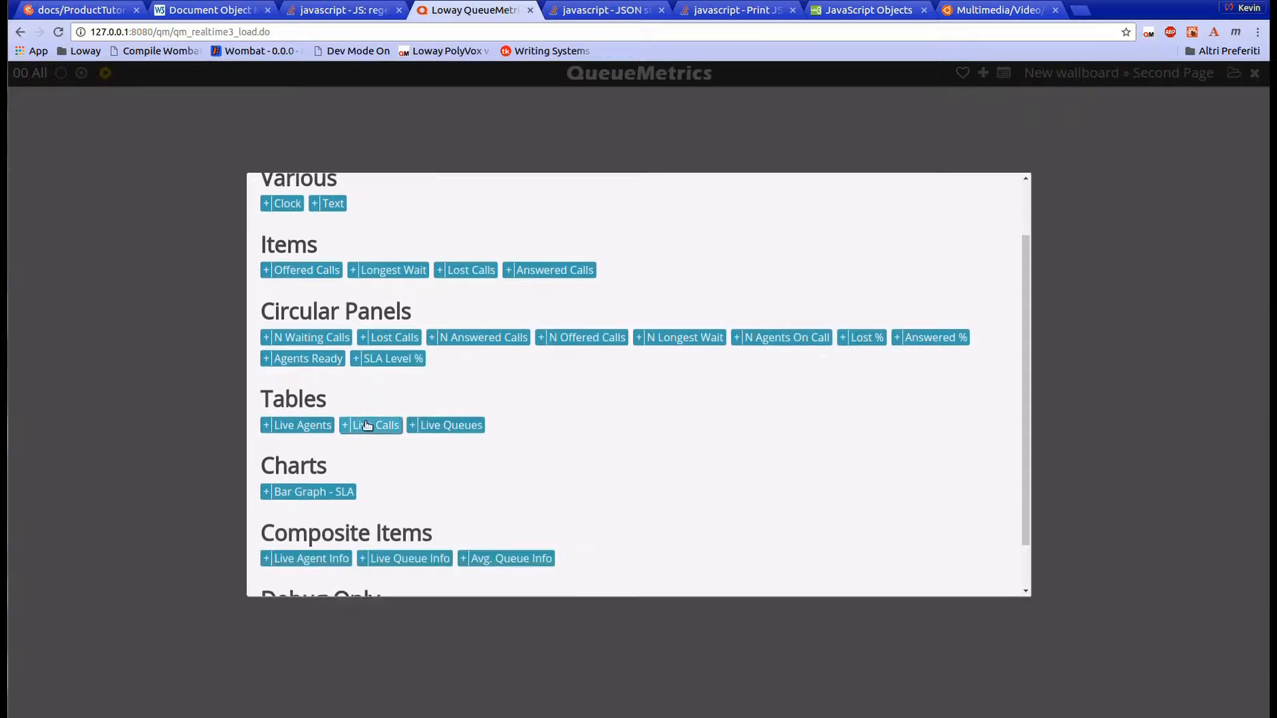
pyautogui.click(370, 426)
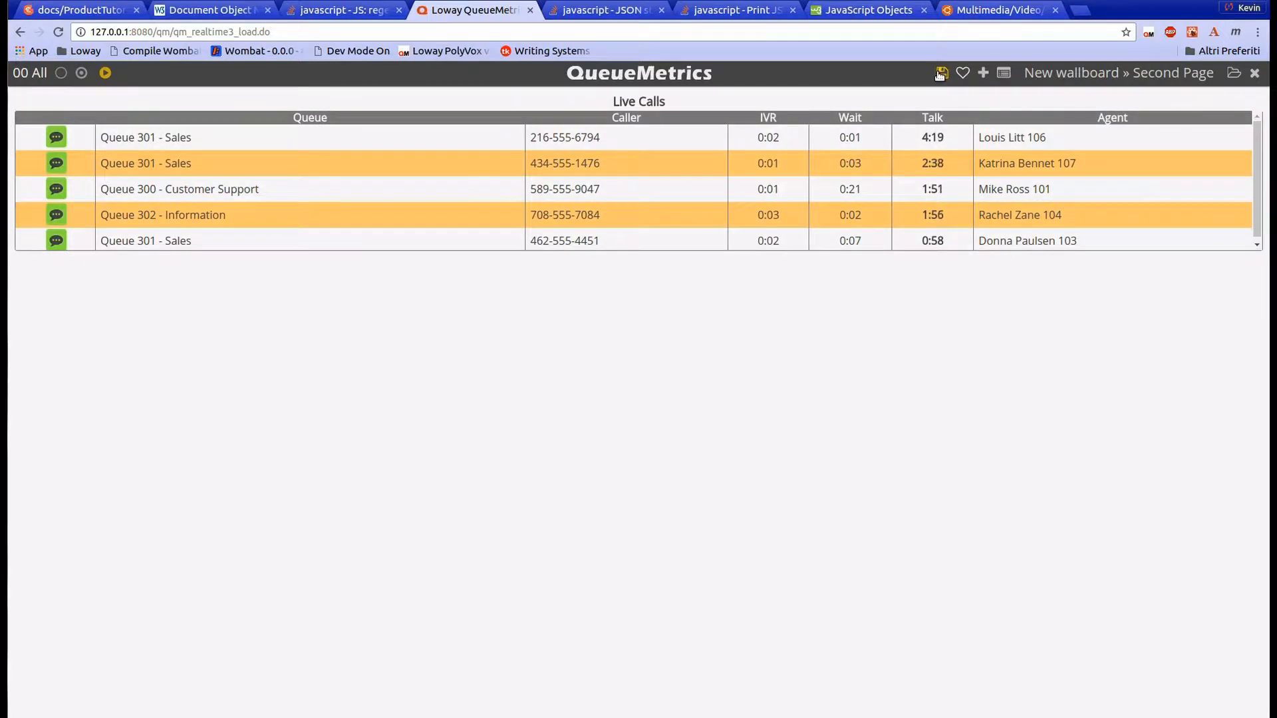
pyautogui.click(939, 72)
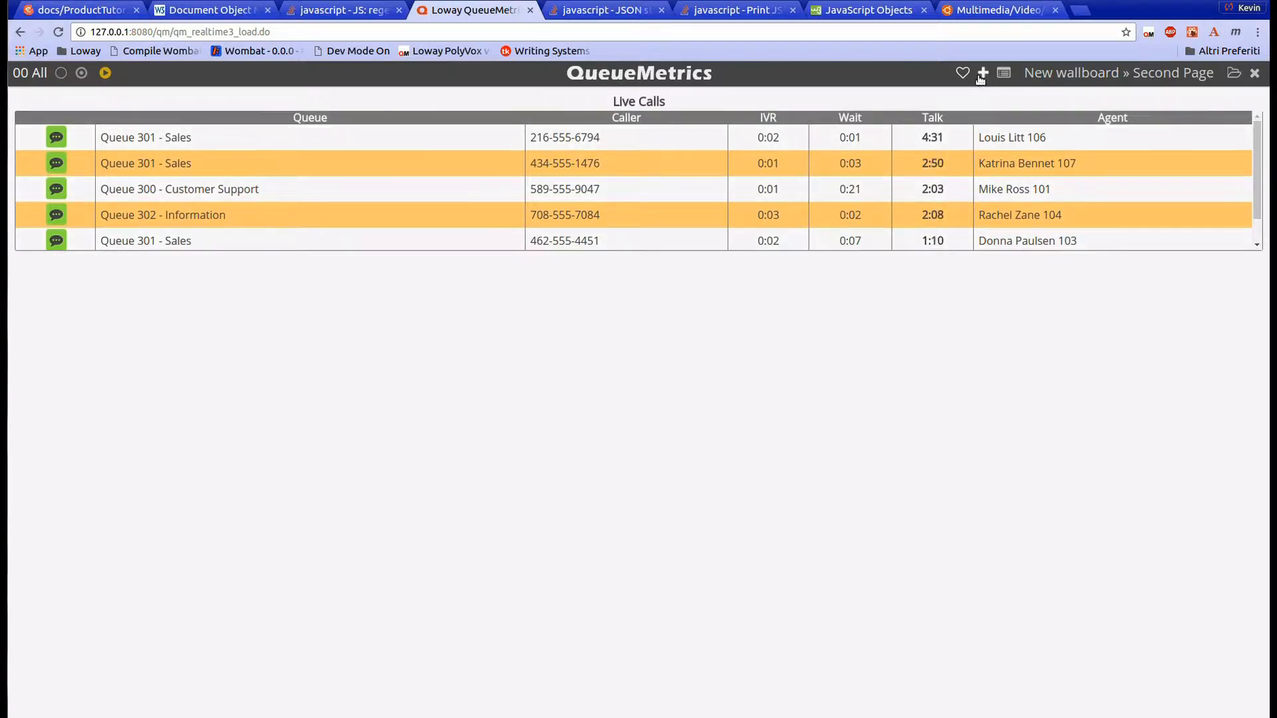
# Step: Add a Live Queues table below Live Calls and save the wallboard
pyautogui.click(981, 72)
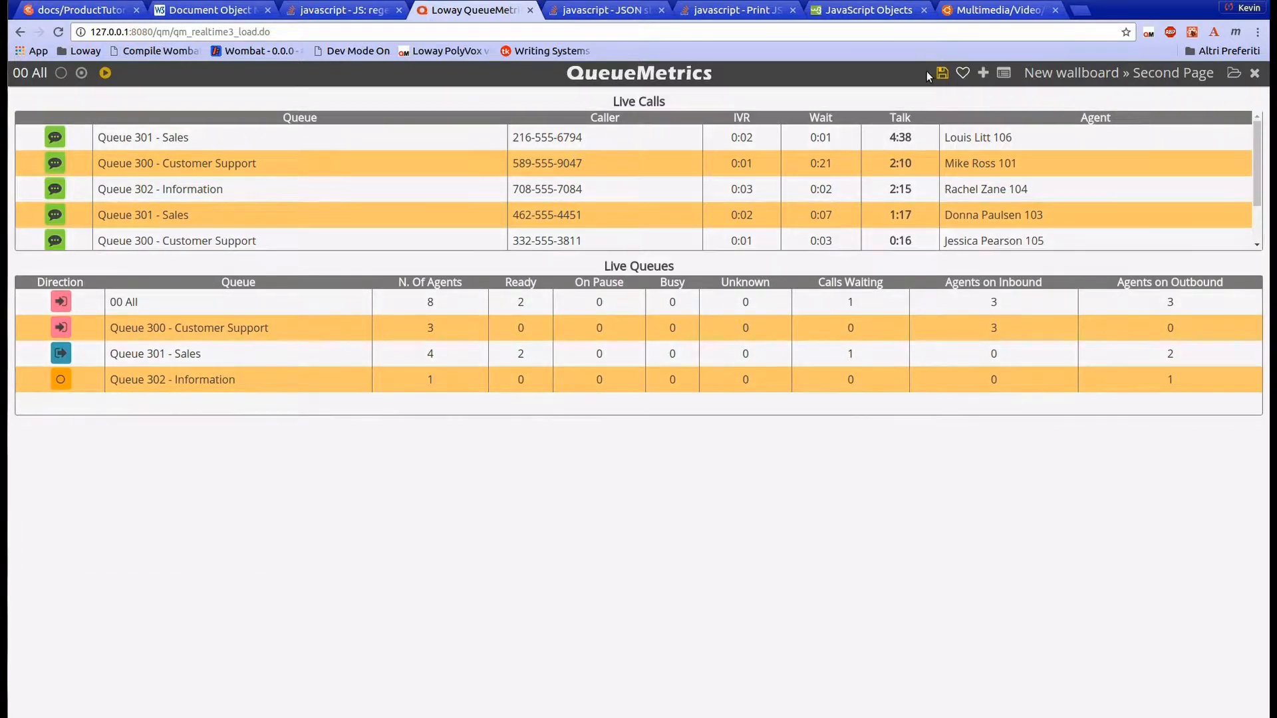
pyautogui.click(942, 72)
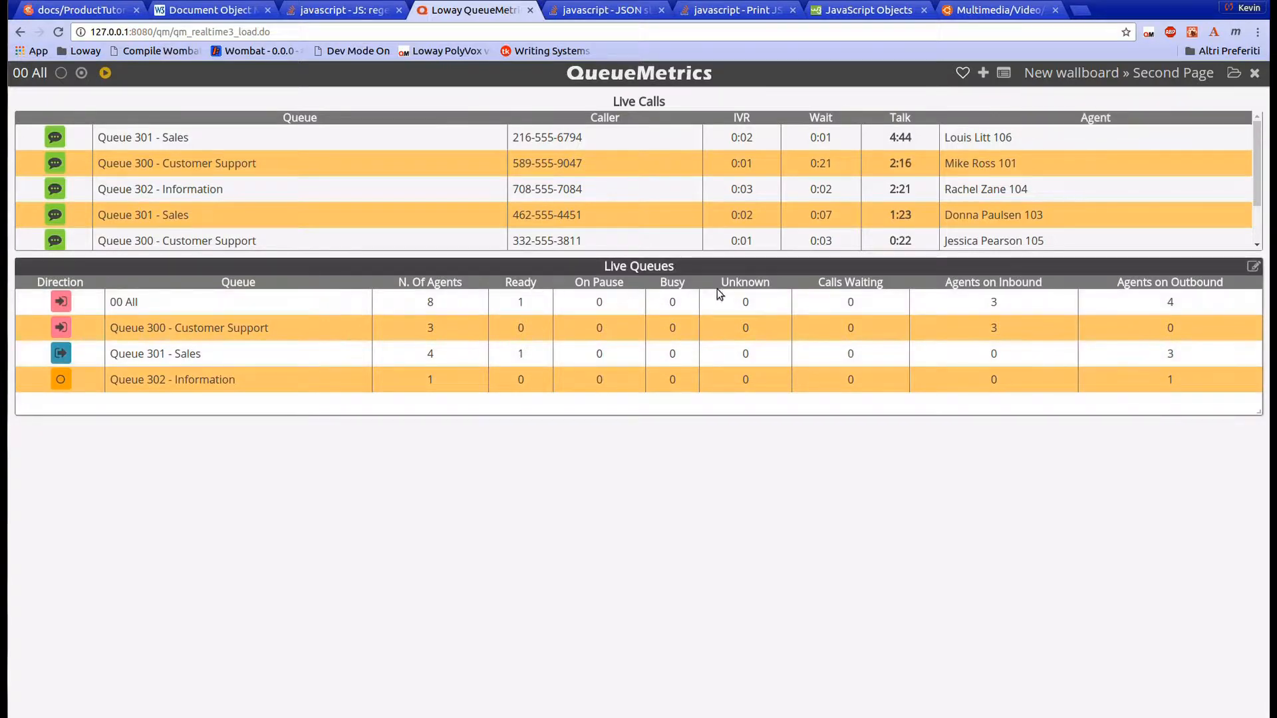
pyautogui.moveTo(298, 462)
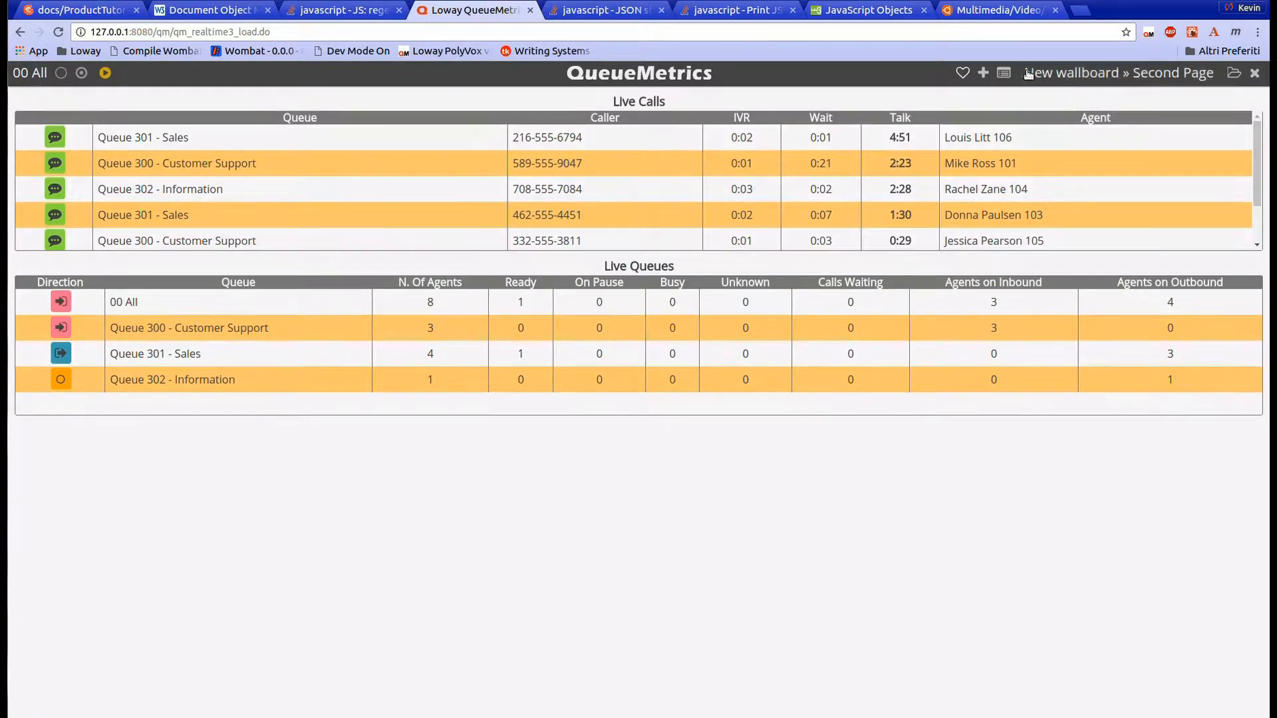
# Step: Add a Live Agents table beneath Live Queues and save the wallboard
pyautogui.click(983, 72)
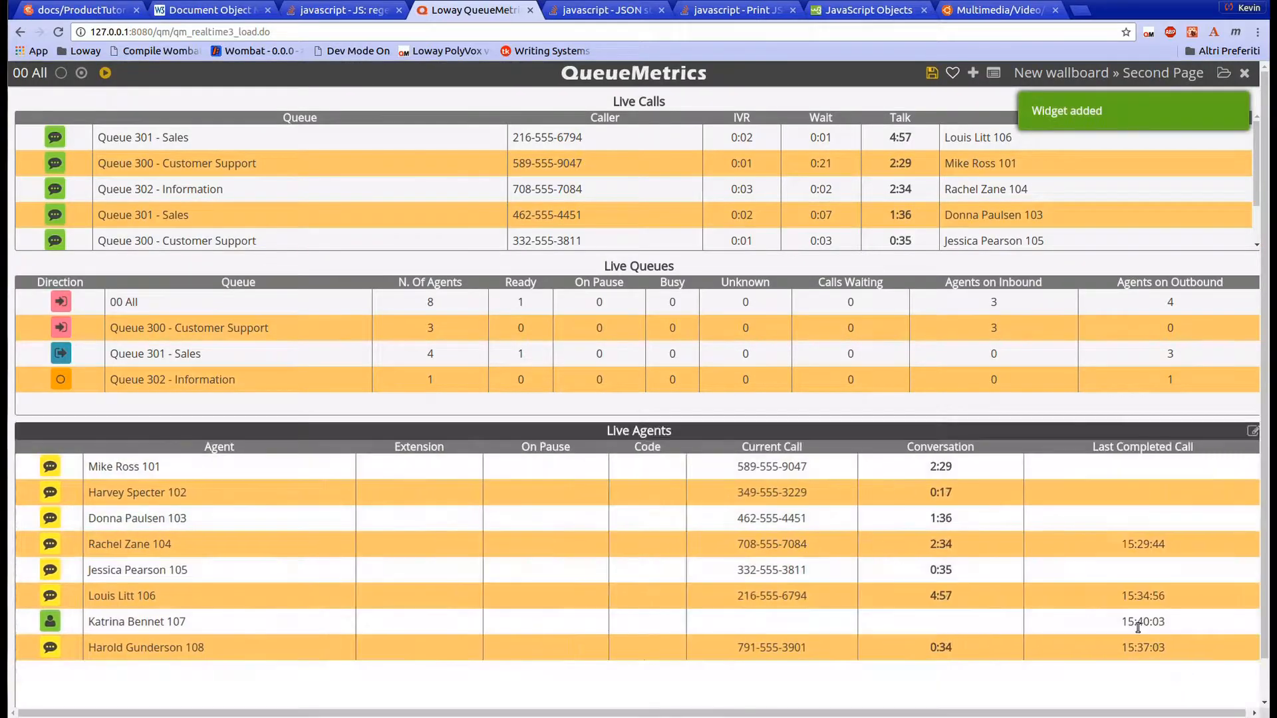
pyautogui.click(931, 72)
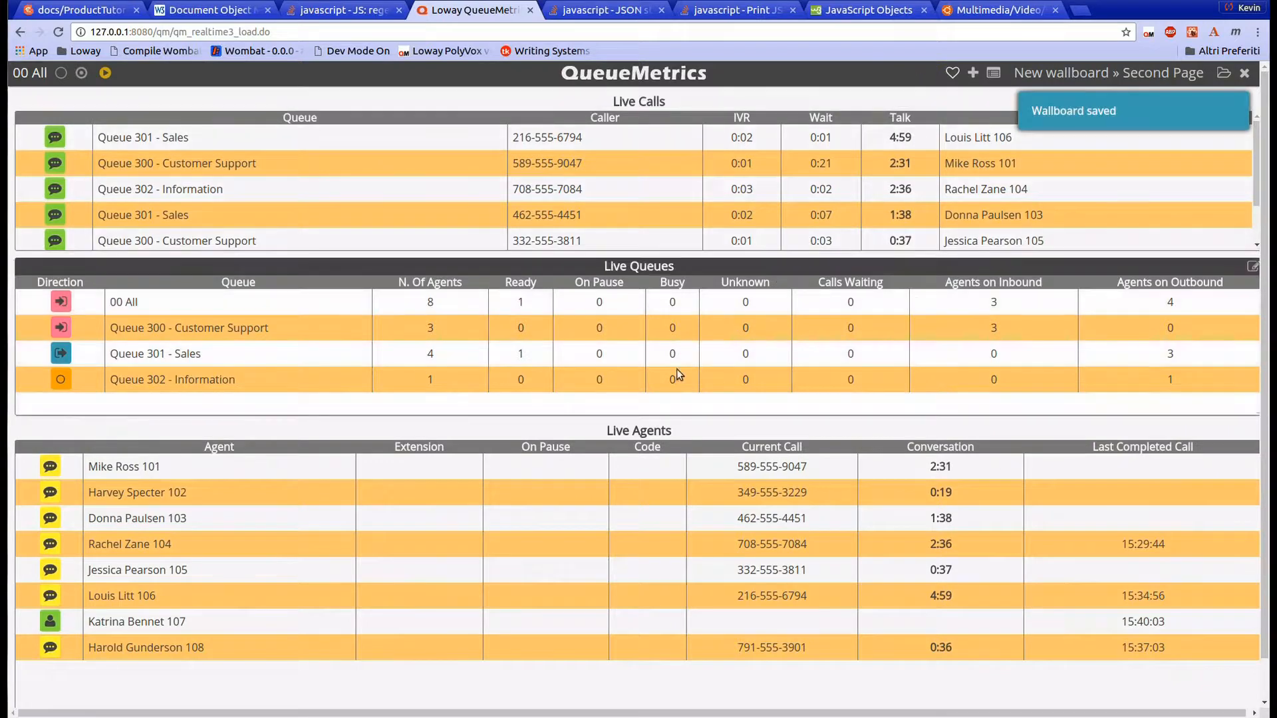